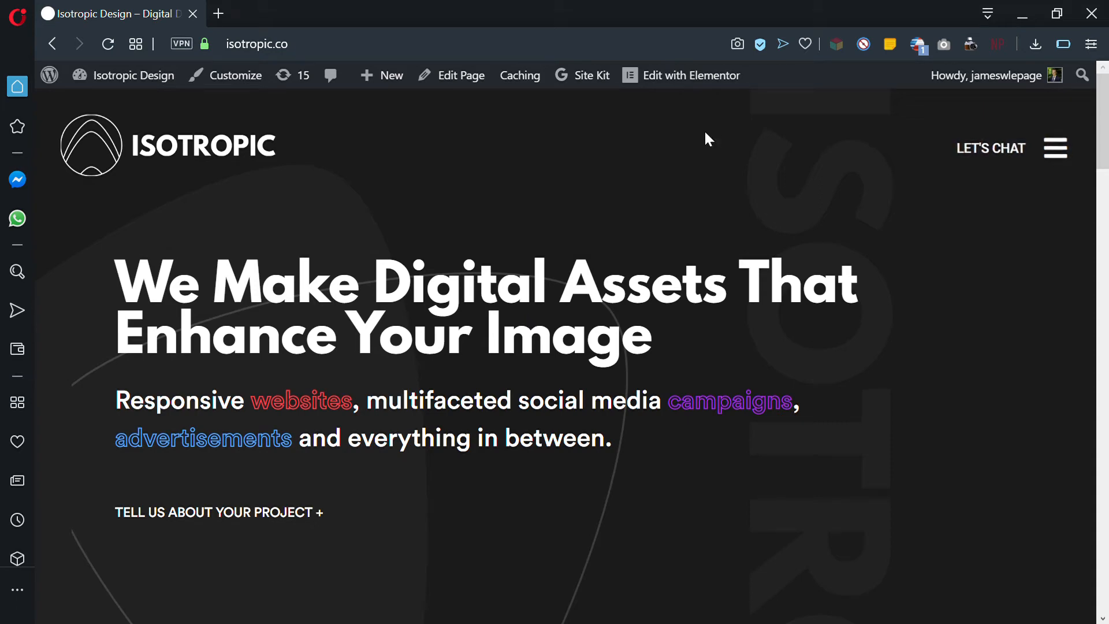
{"action": "mouse_move", "coordinate": [869, 278]}
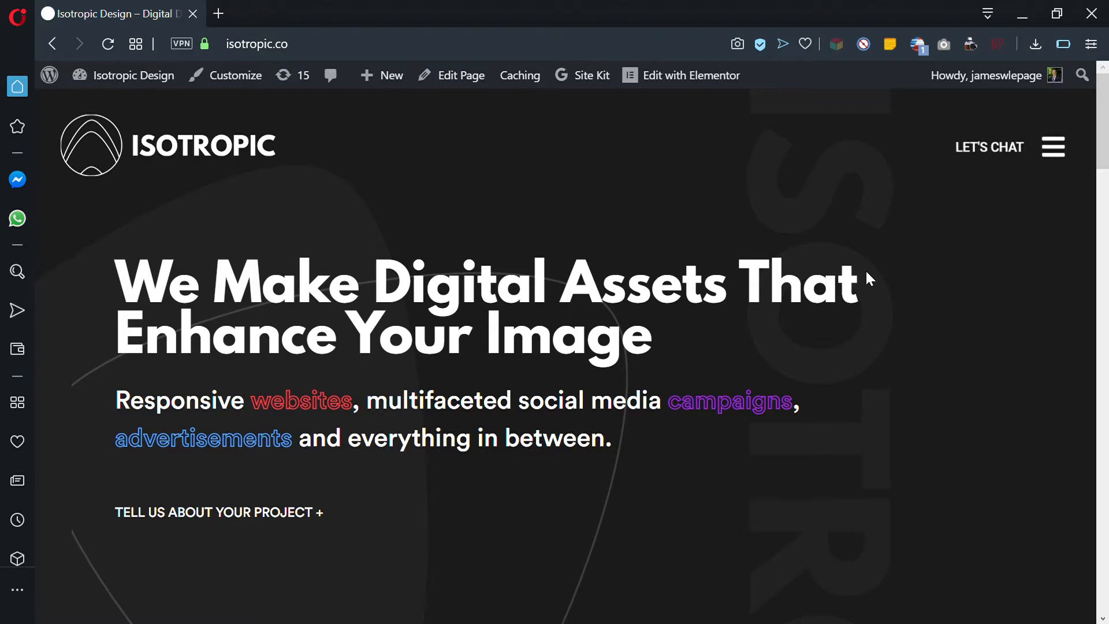
{"action": "mouse_move", "coordinate": [908, 304]}
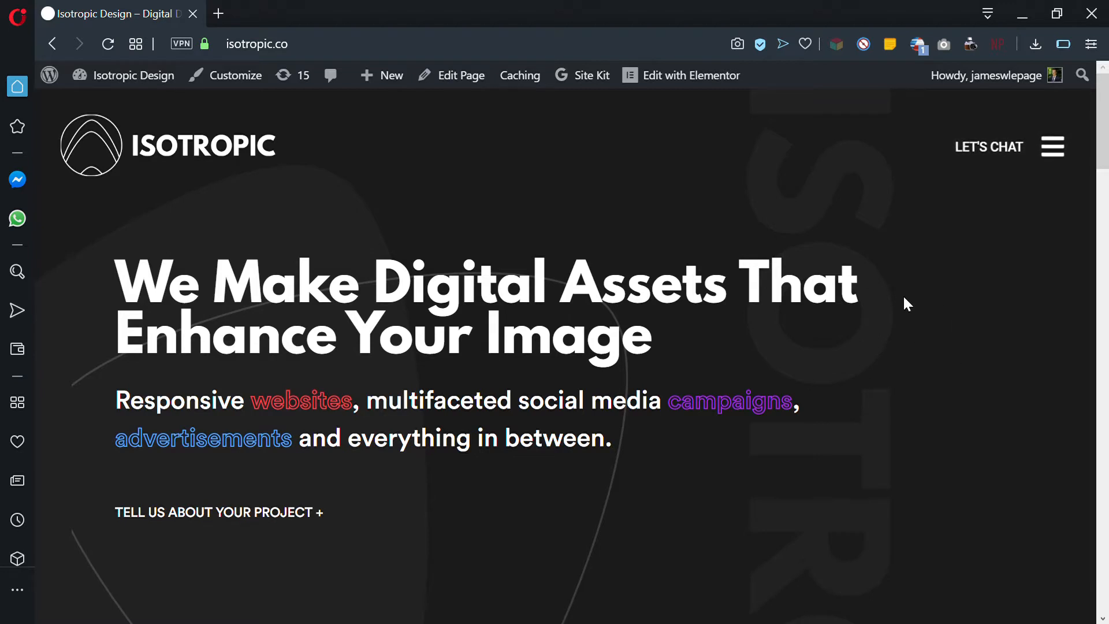
{"action": "mouse_move", "coordinate": [853, 307]}
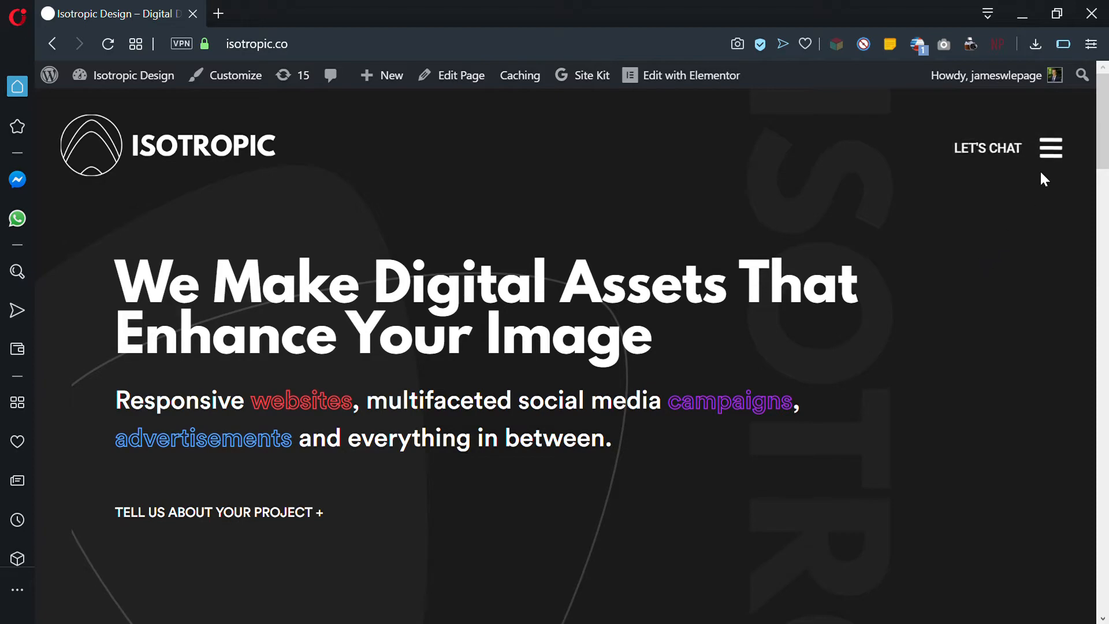
- From the site menu's existing-client options, go to the Pay/View Invoice portal login page
{"action": "left_click", "coordinate": [1050, 147]}
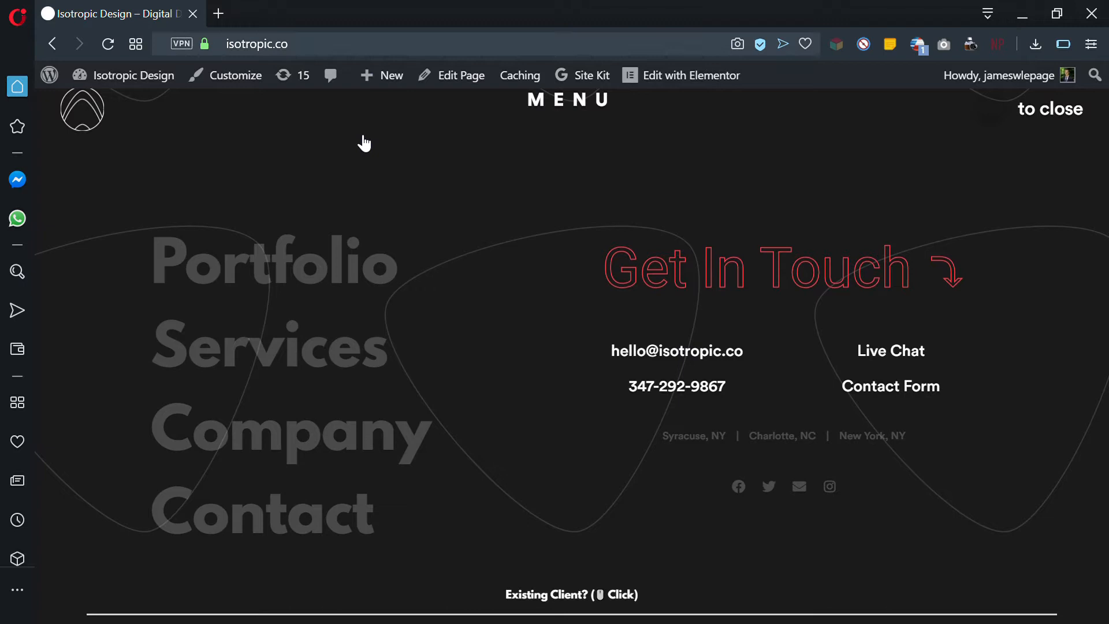
{"action": "mouse_move", "coordinate": [565, 593]}
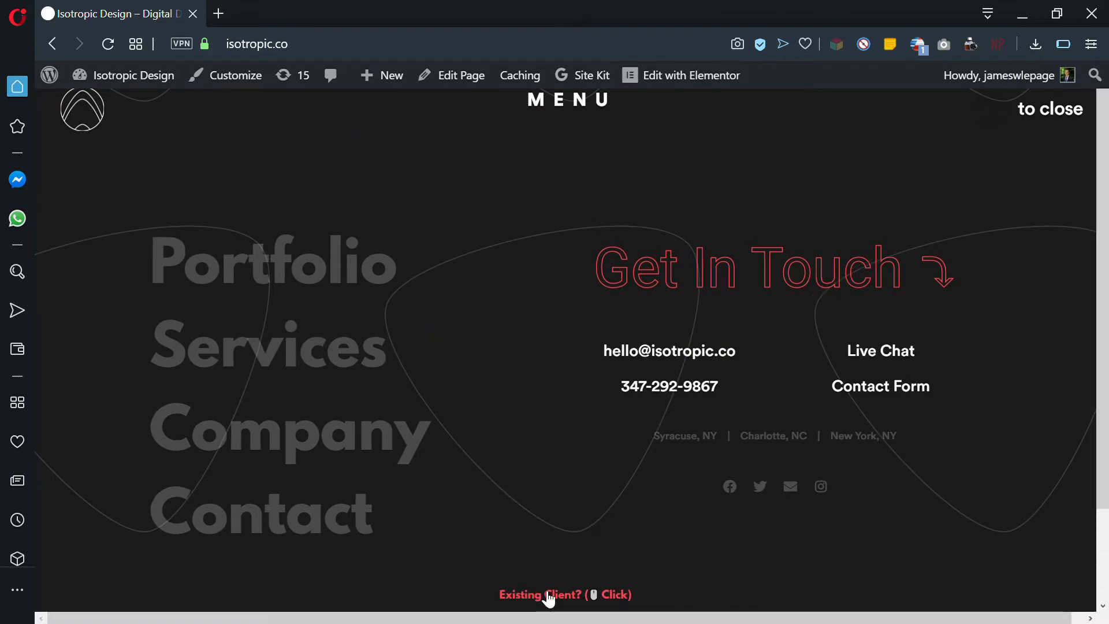
{"action": "left_click", "coordinate": [565, 593]}
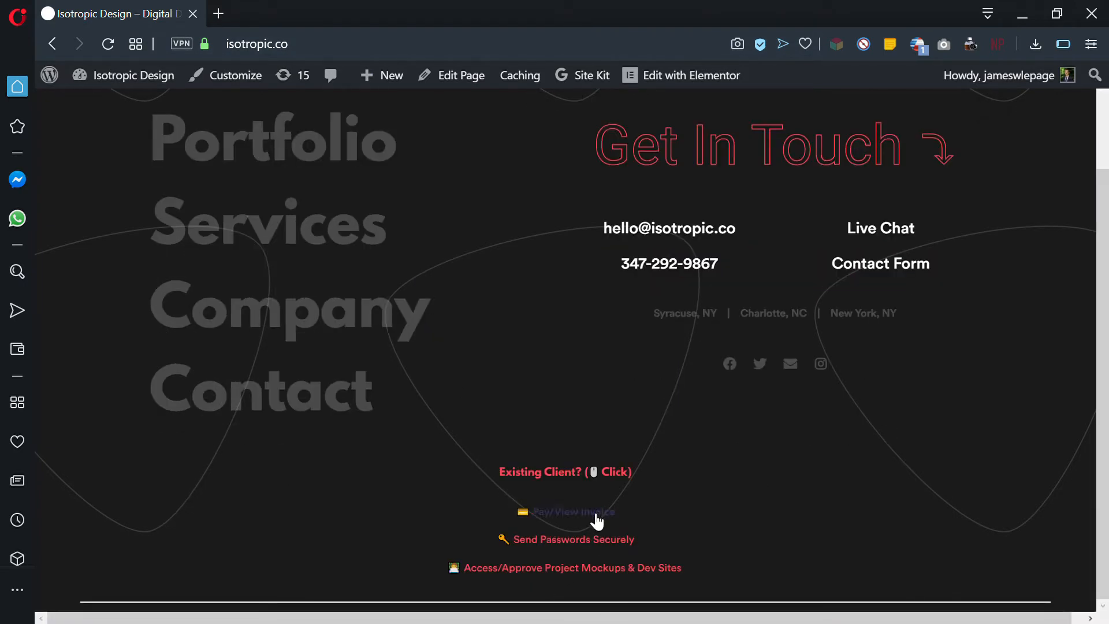
{"action": "left_click", "coordinate": [566, 512]}
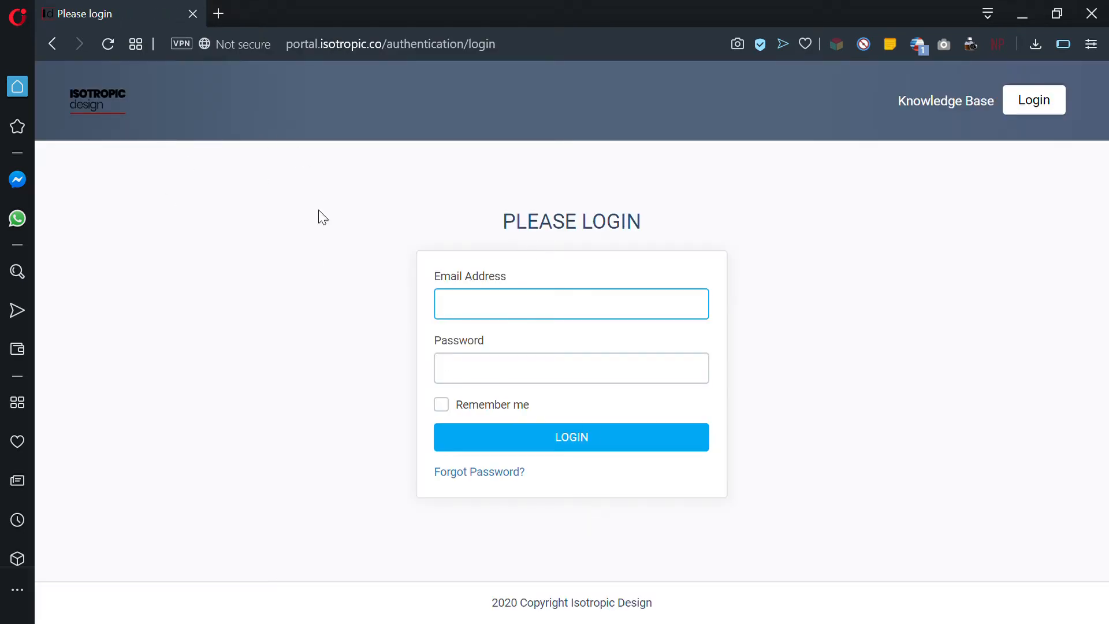
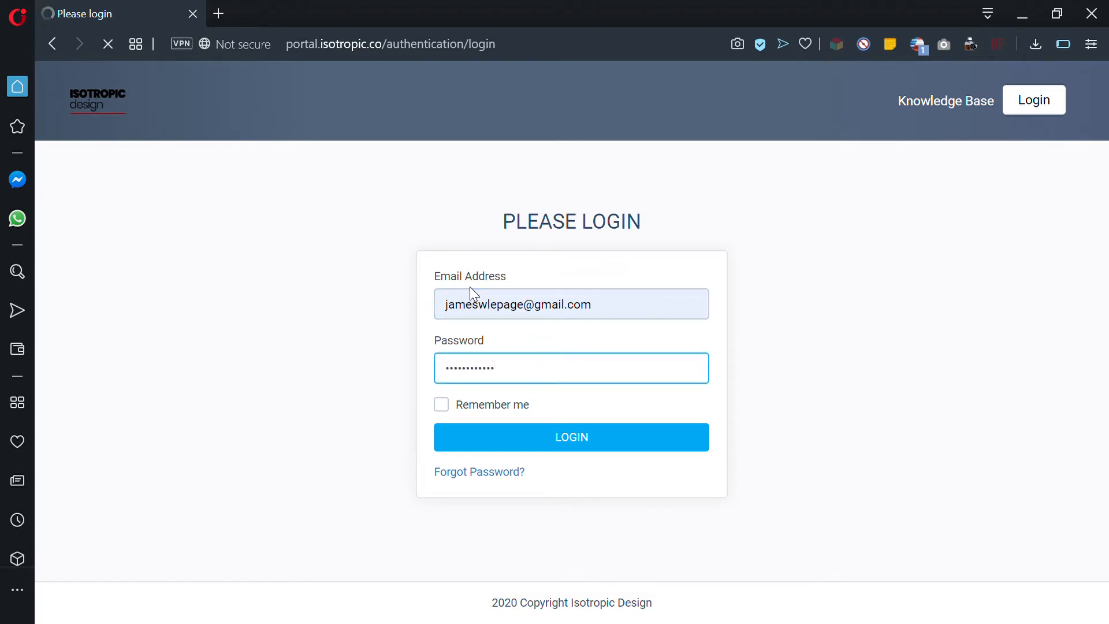
{"action": "left_click", "coordinate": [570, 436]}
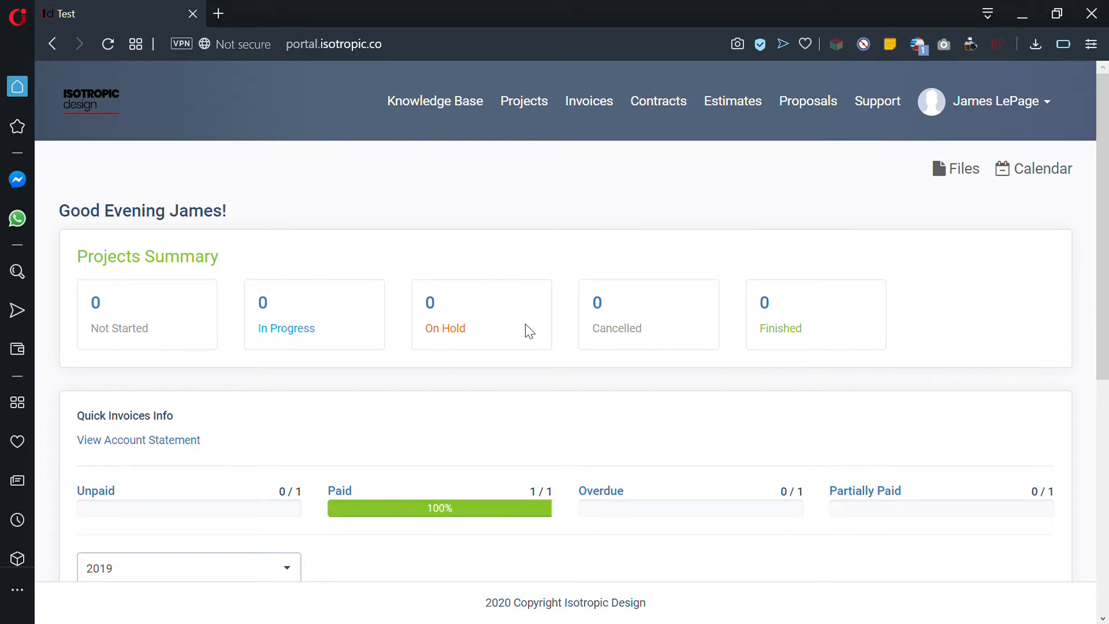
{"action": "scroll", "scroll_direction": "down", "scroll_amount": 3}
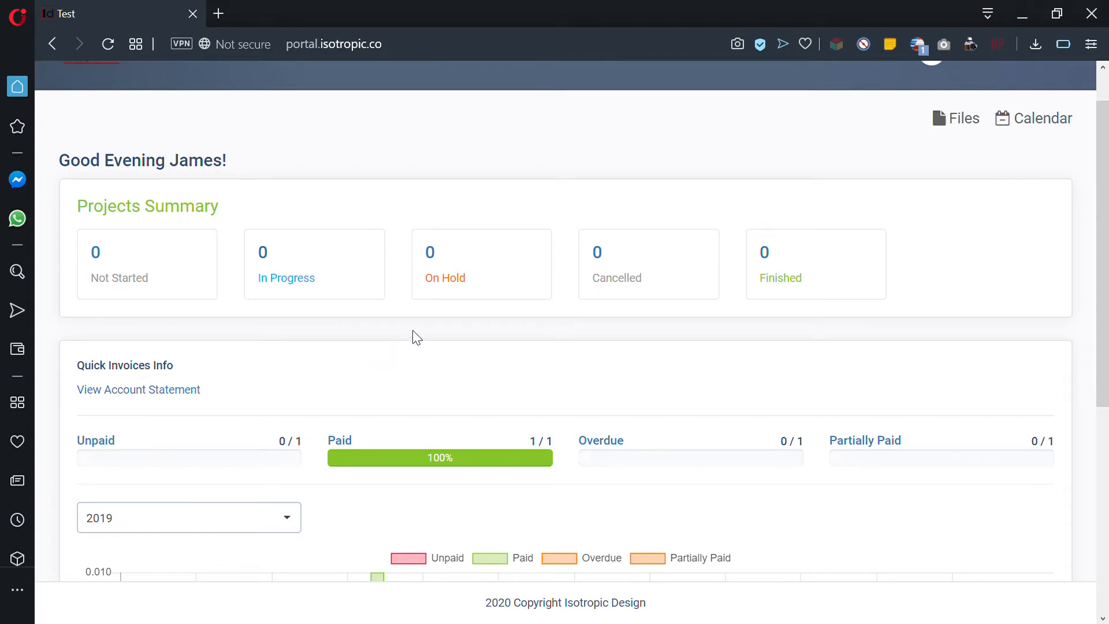
{"action": "mouse_move", "coordinate": [354, 307]}
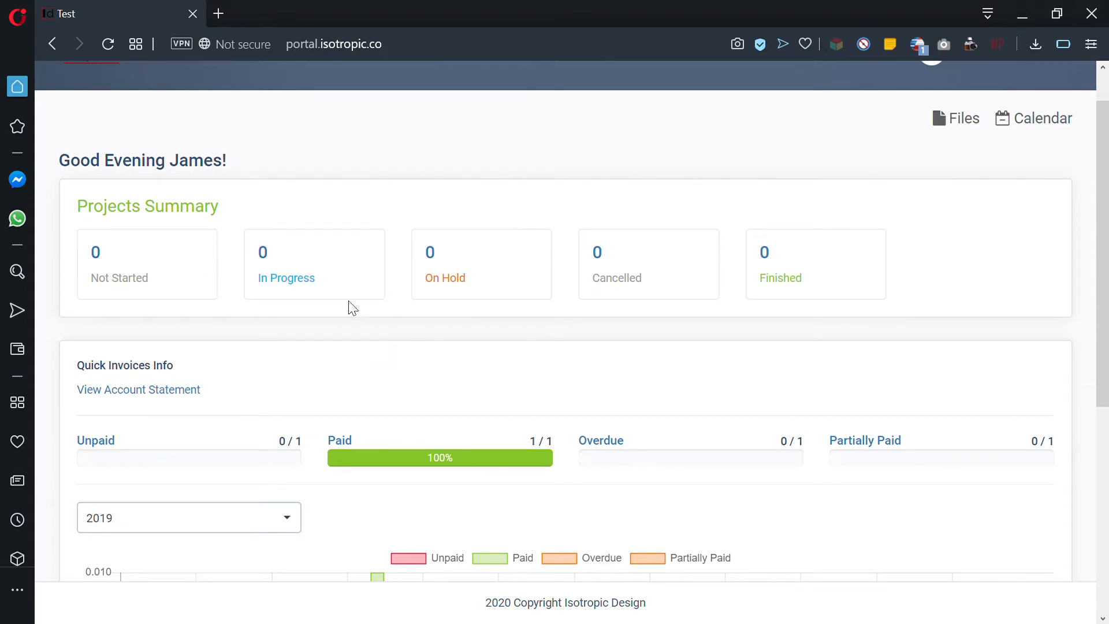
{"action": "scroll", "scroll_direction": "down", "scroll_amount": 3}
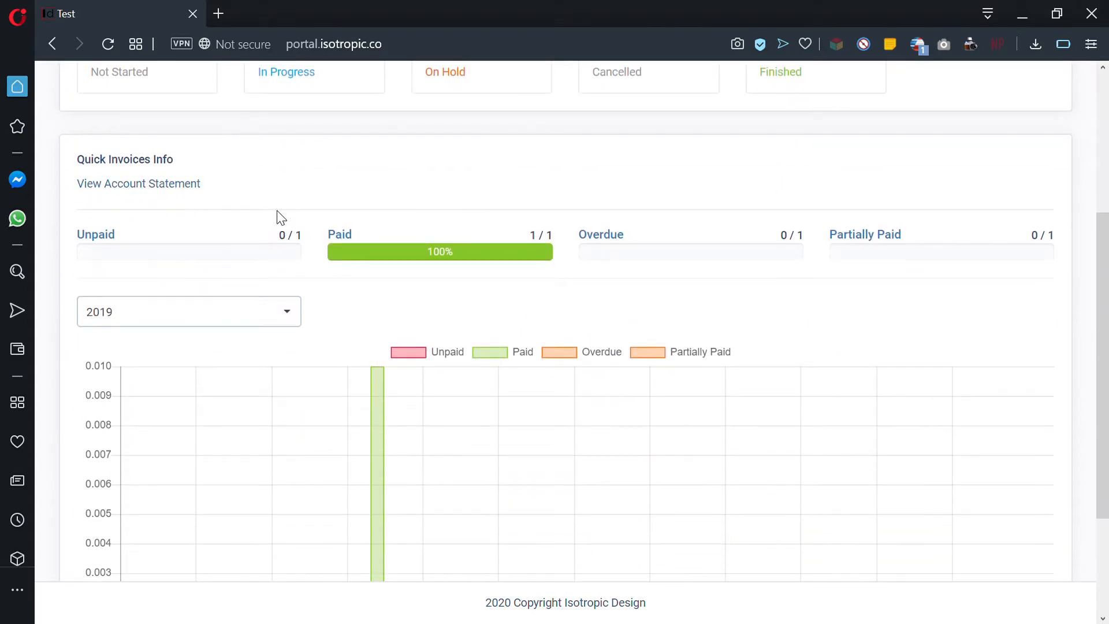
{"action": "scroll", "scroll_direction": "up", "scroll_amount": 3}
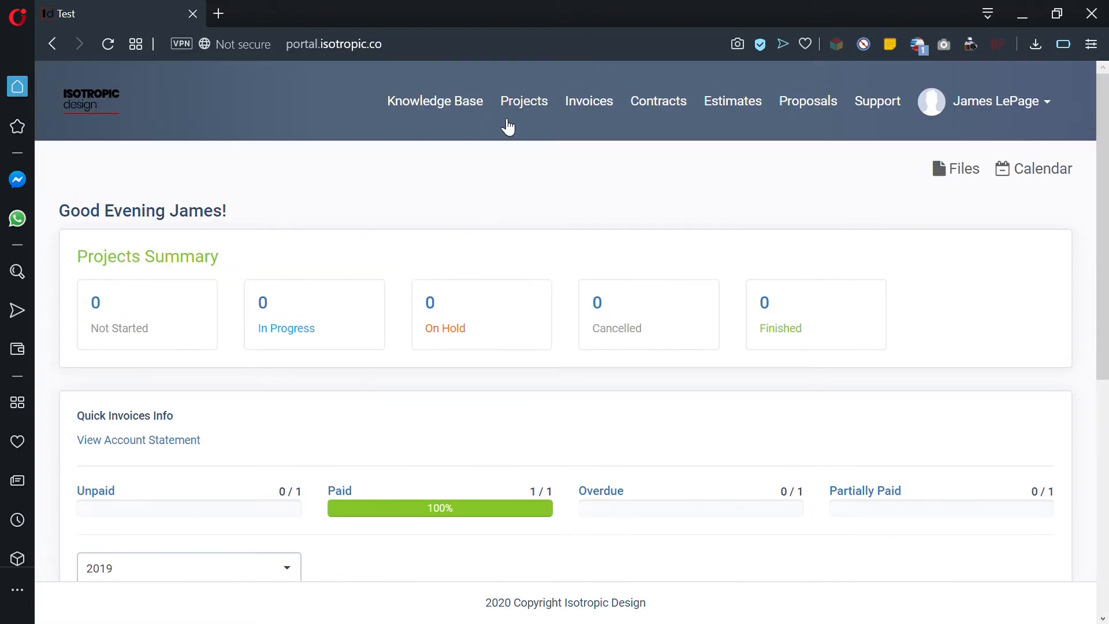
{"action": "mouse_move", "coordinate": [663, 122]}
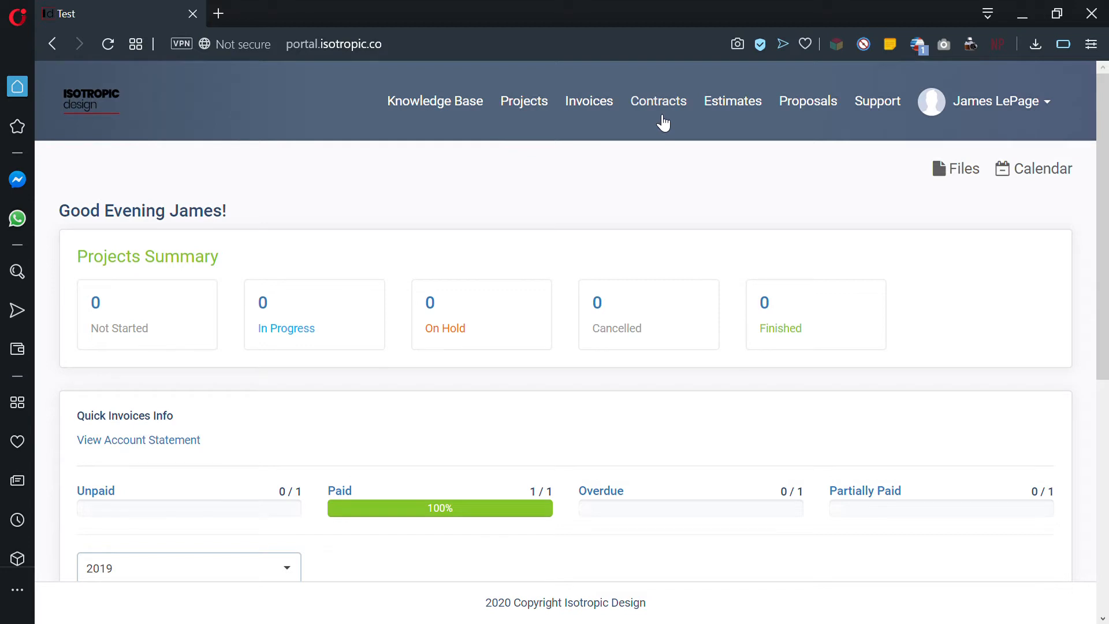
{"action": "mouse_move", "coordinate": [663, 114]}
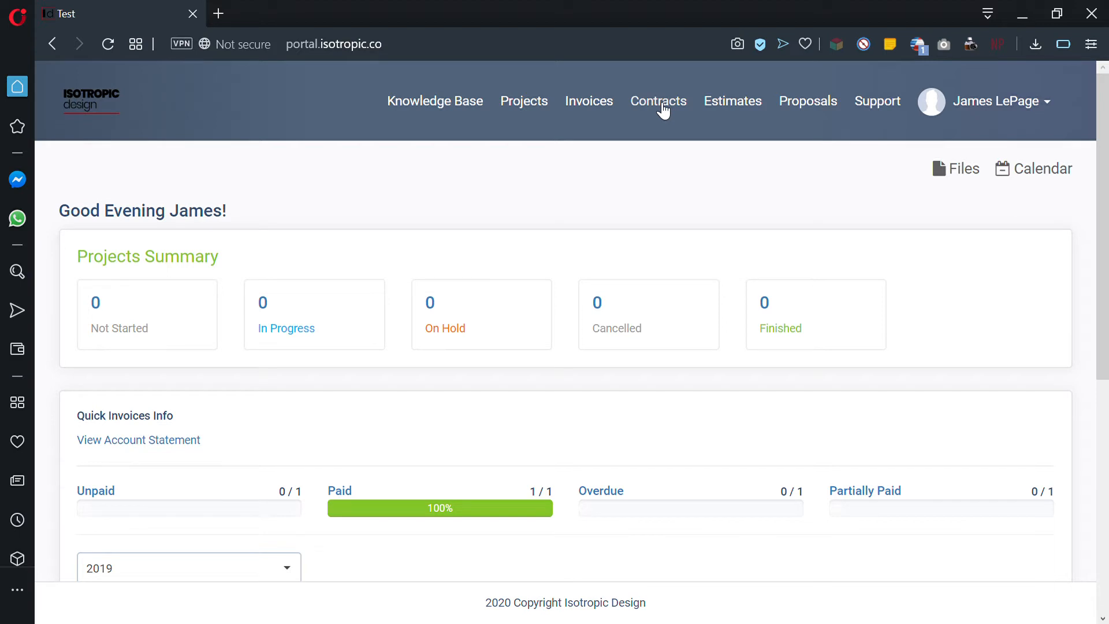
- View the Contracts page with its empty contracts-by-type chart
{"action": "left_click", "coordinate": [657, 101]}
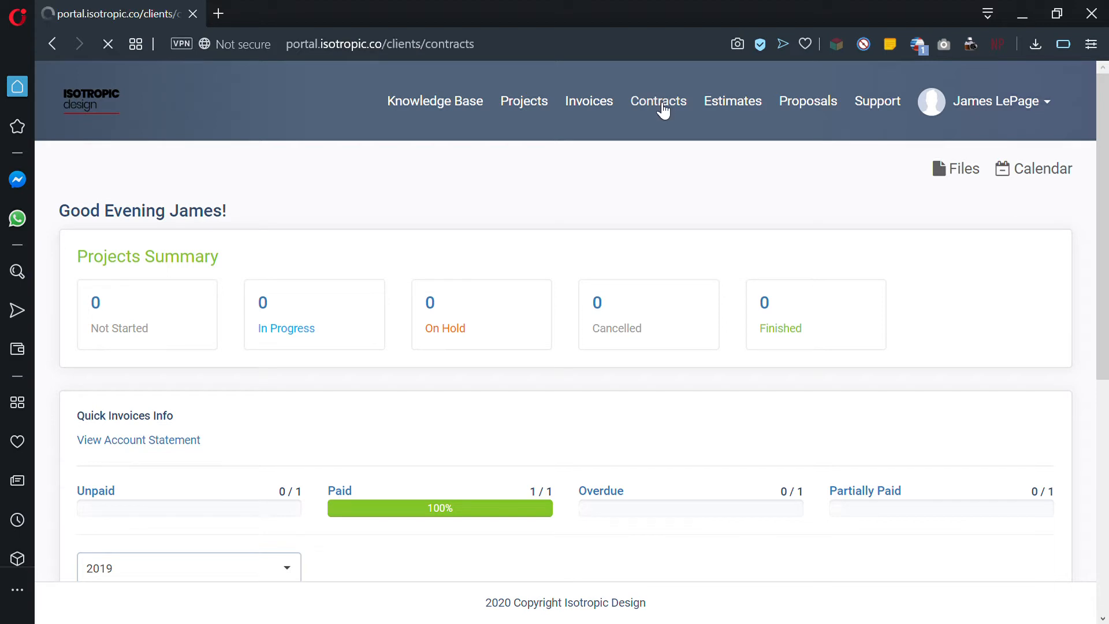
{"action": "left_click", "coordinate": [657, 101]}
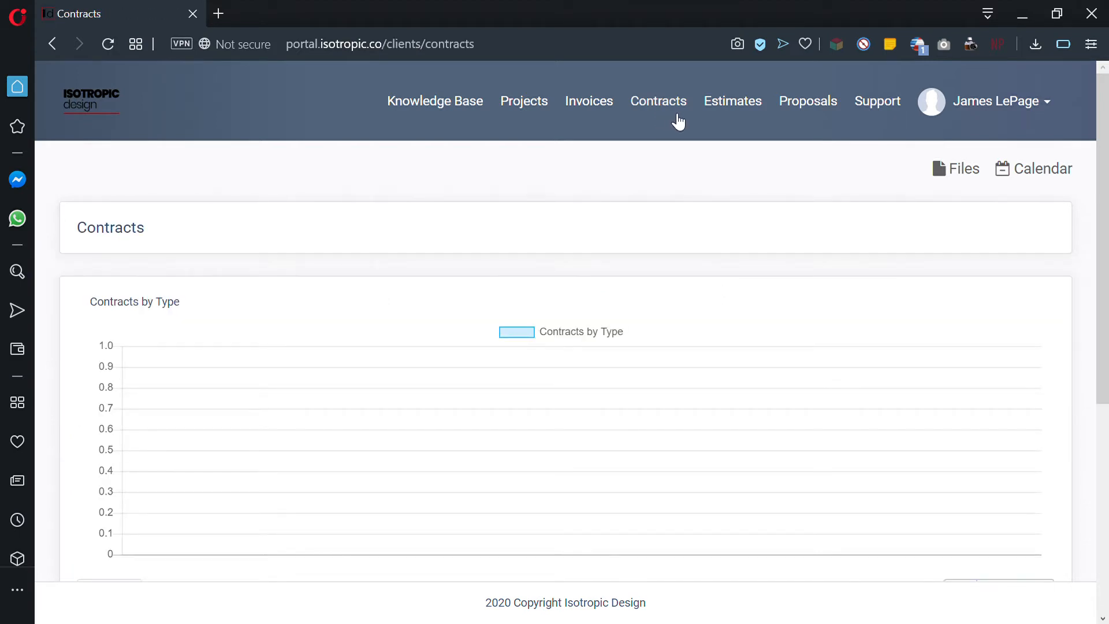
{"action": "mouse_move", "coordinate": [801, 113]}
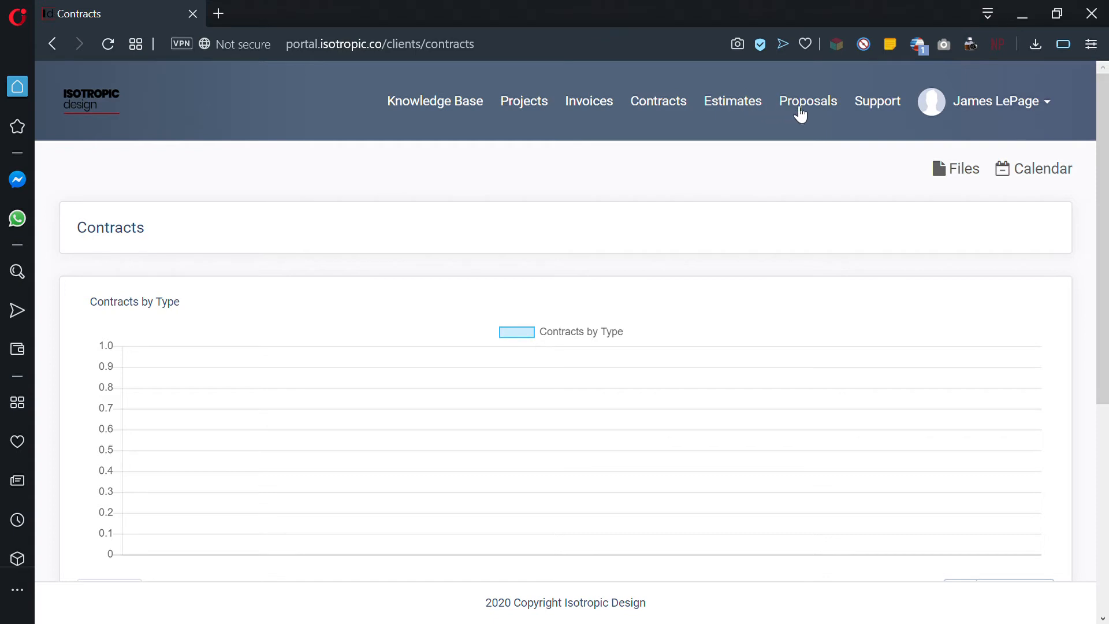
{"action": "mouse_move", "coordinate": [934, 90]}
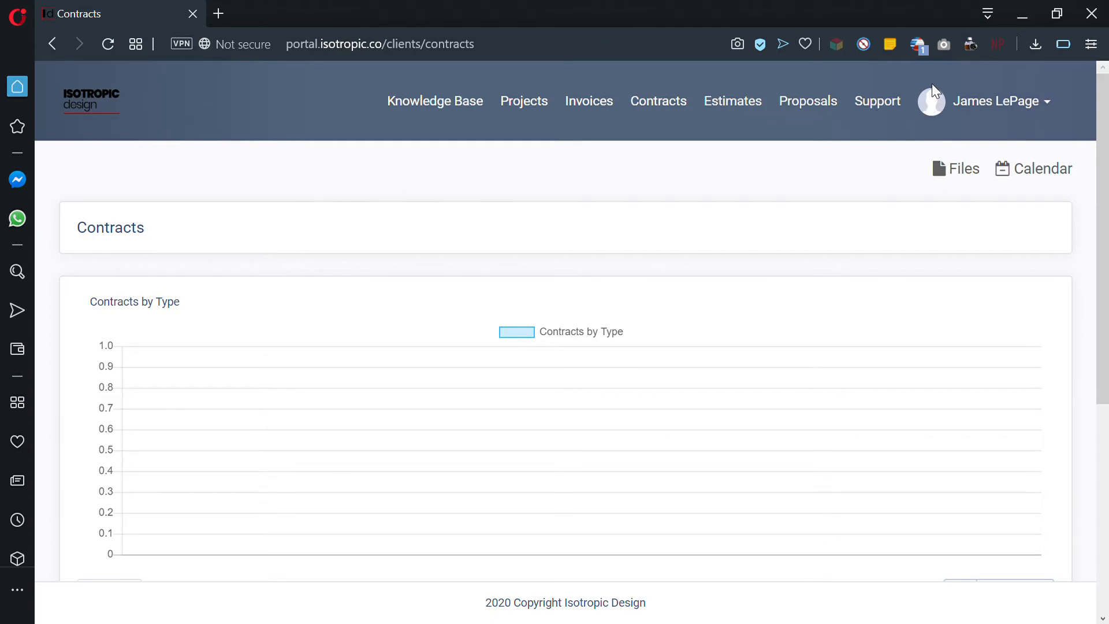
{"action": "mouse_move", "coordinate": [550, 114]}
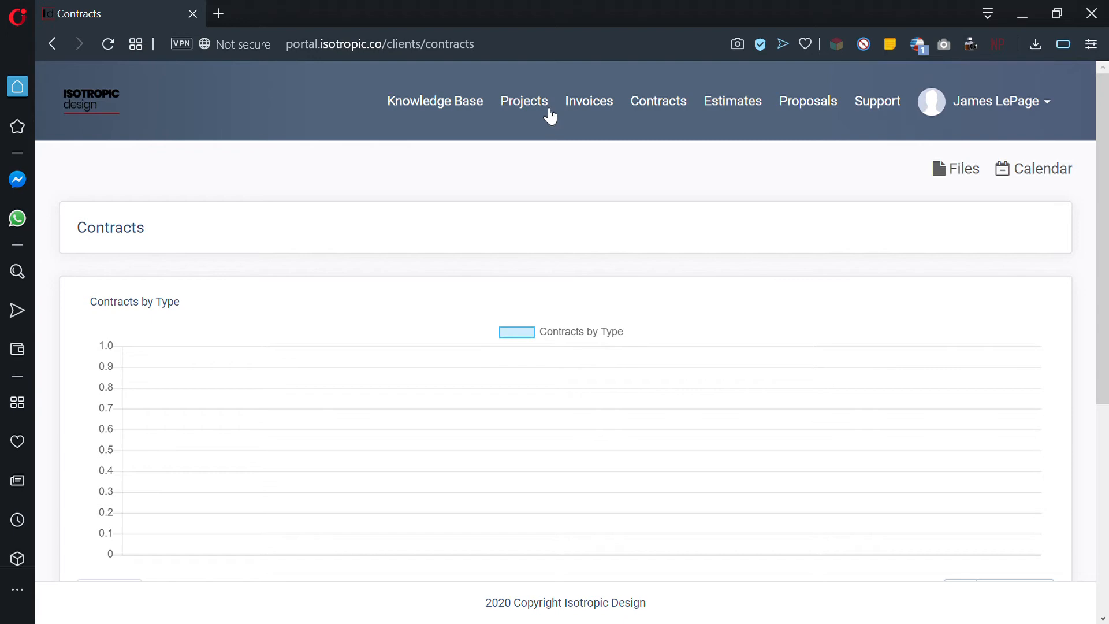
{"action": "left_click", "coordinate": [524, 102]}
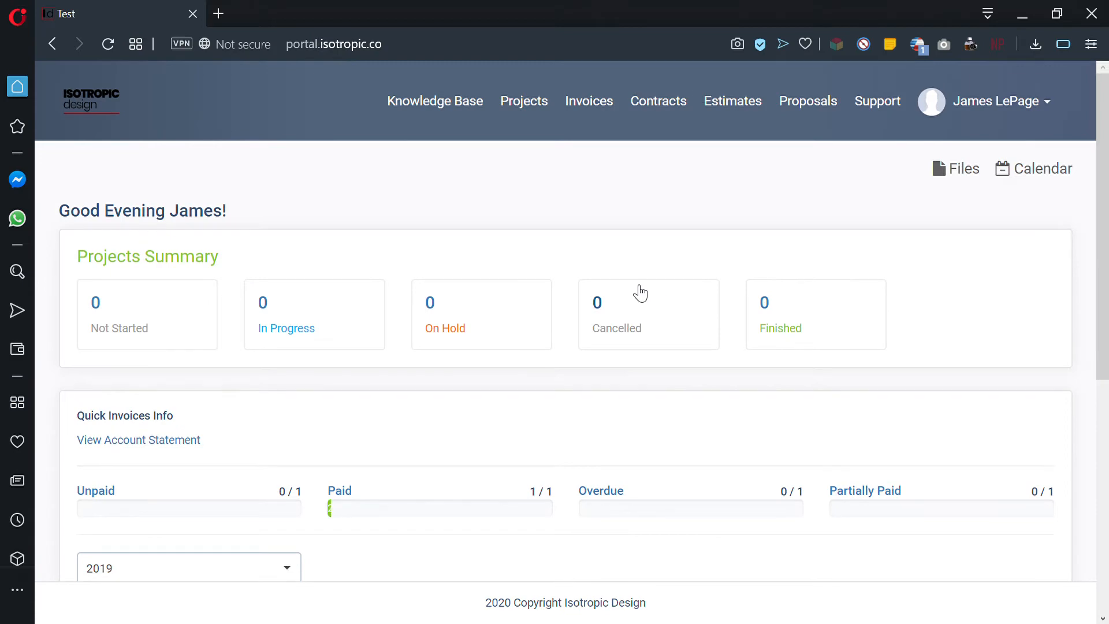
{"action": "scroll", "scroll_direction": "down", "scroll_amount": 3}
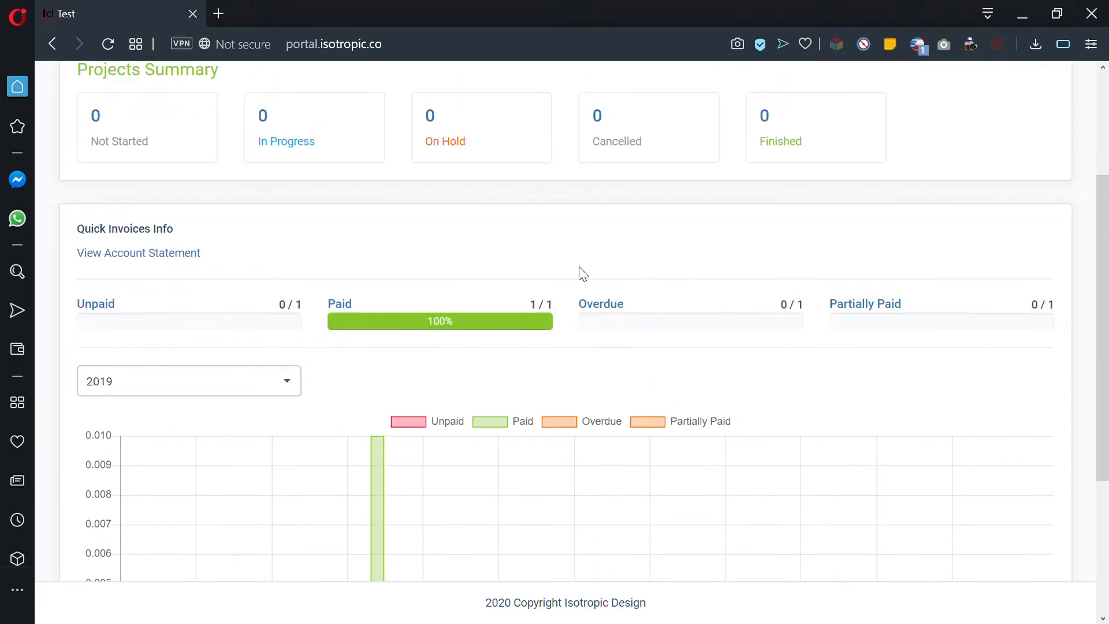
{"action": "scroll", "scroll_direction": "down", "scroll_amount": 3}
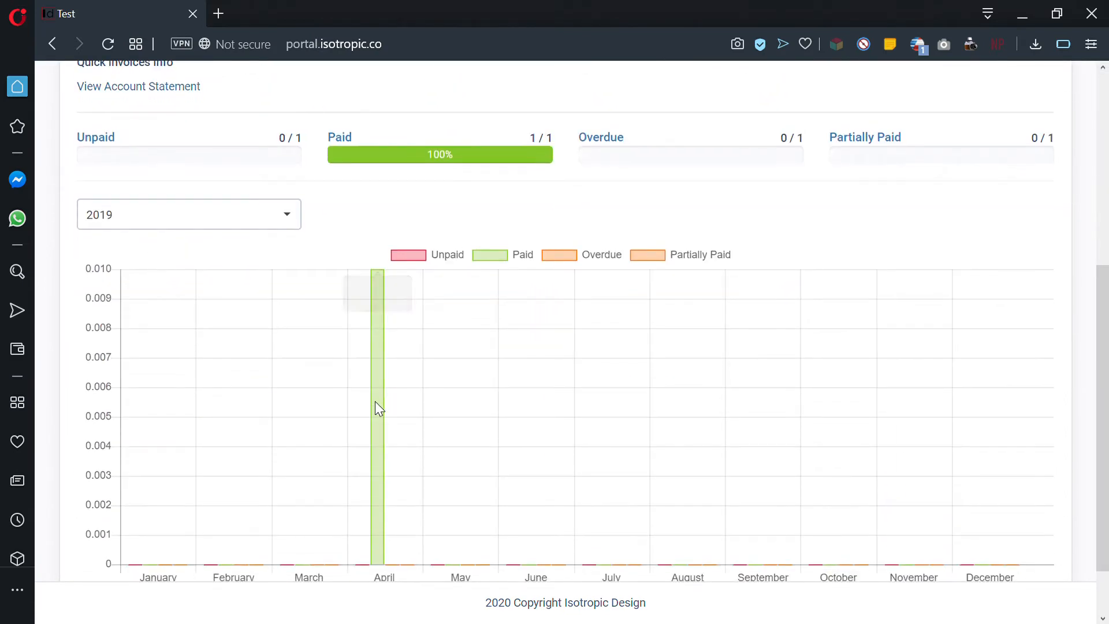
{"action": "scroll", "scroll_direction": "down", "scroll_amount": 3}
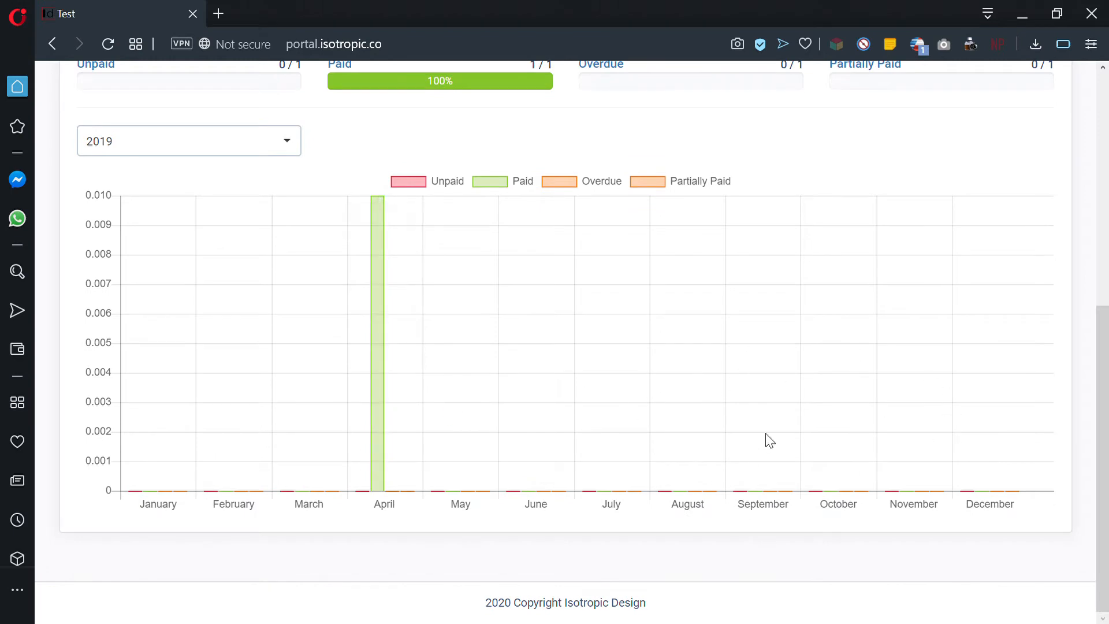
{"action": "scroll", "scroll_direction": "up", "scroll_amount": 3}
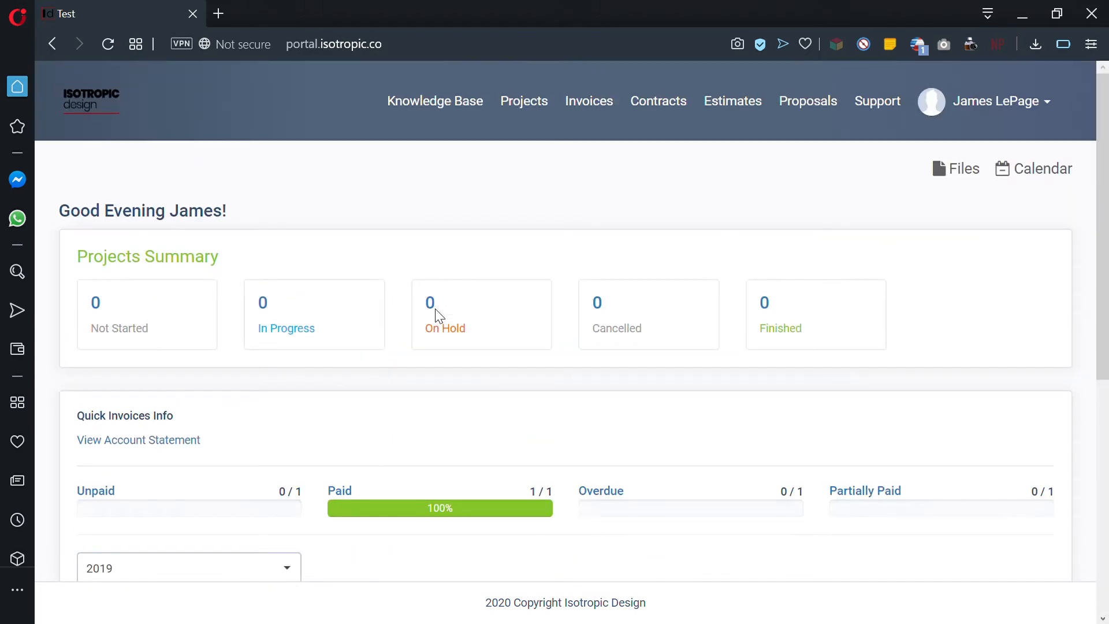
{"action": "scroll", "scroll_direction": "down", "scroll_amount": 3}
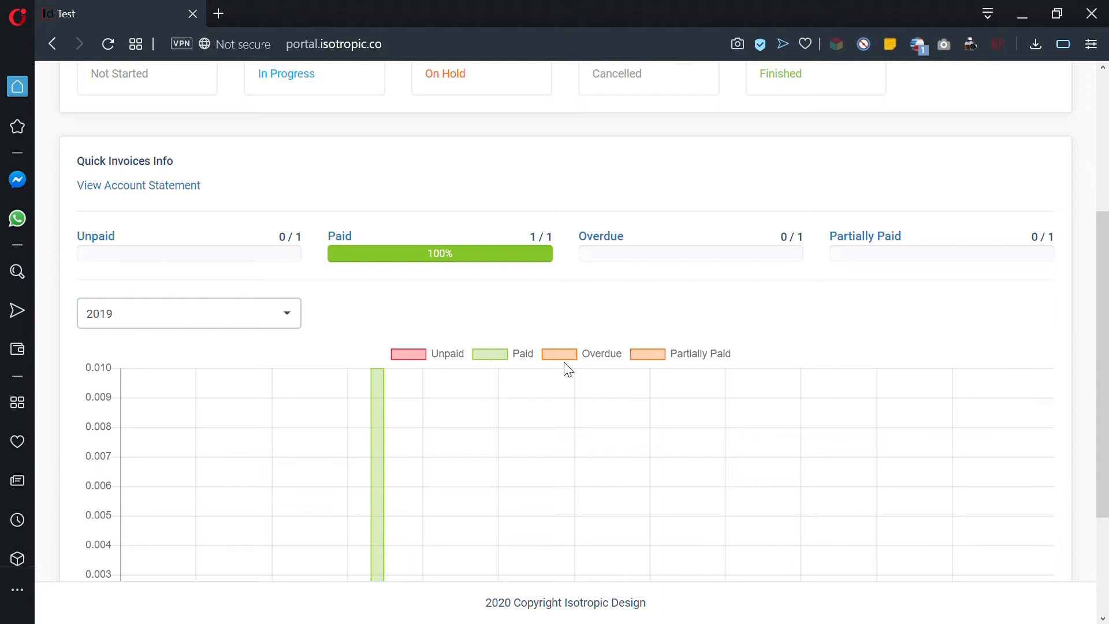
{"action": "scroll", "scroll_direction": "up", "scroll_amount": 3}
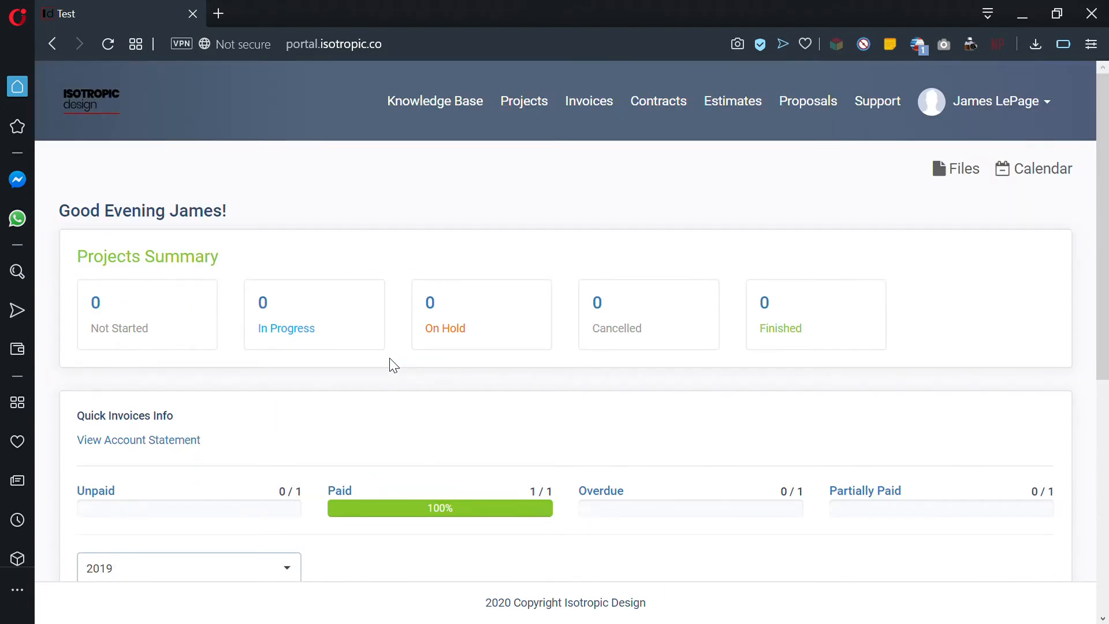
{"action": "mouse_move", "coordinate": [593, 100]}
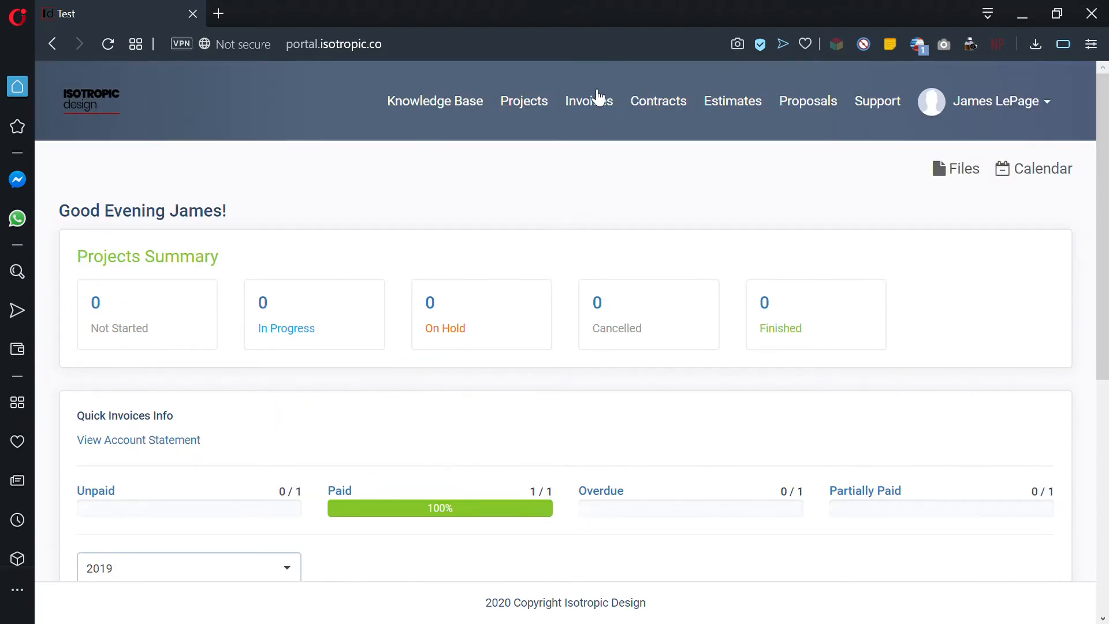
- From the invoices list, view paid invoice INV-000002
{"action": "left_click", "coordinate": [587, 101]}
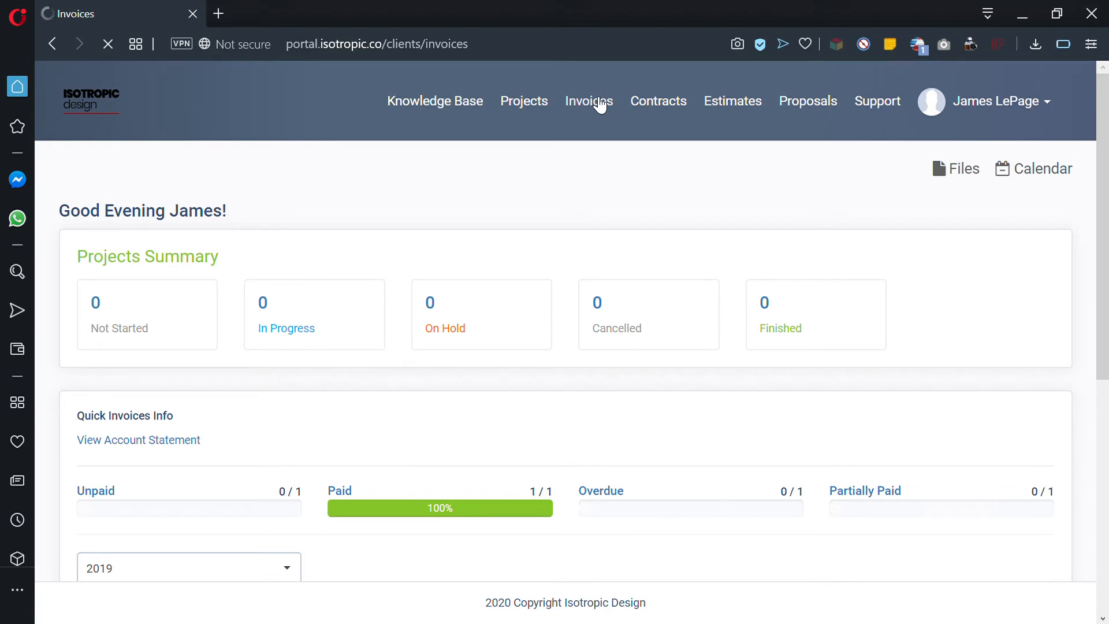
{"action": "left_click", "coordinate": [587, 100]}
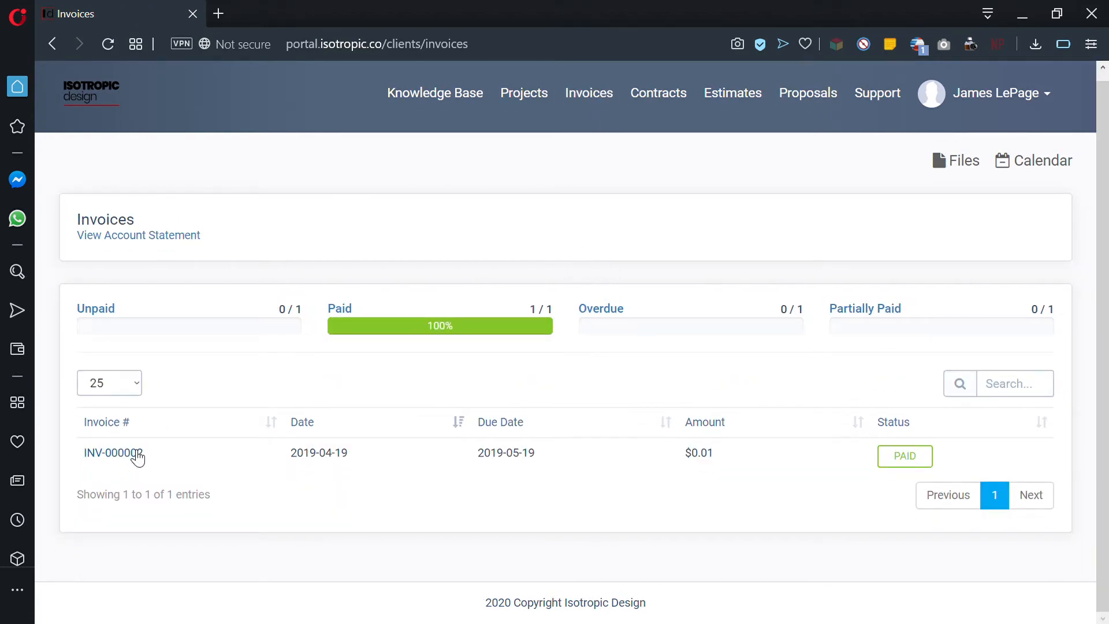
{"action": "mouse_move", "coordinate": [131, 449]}
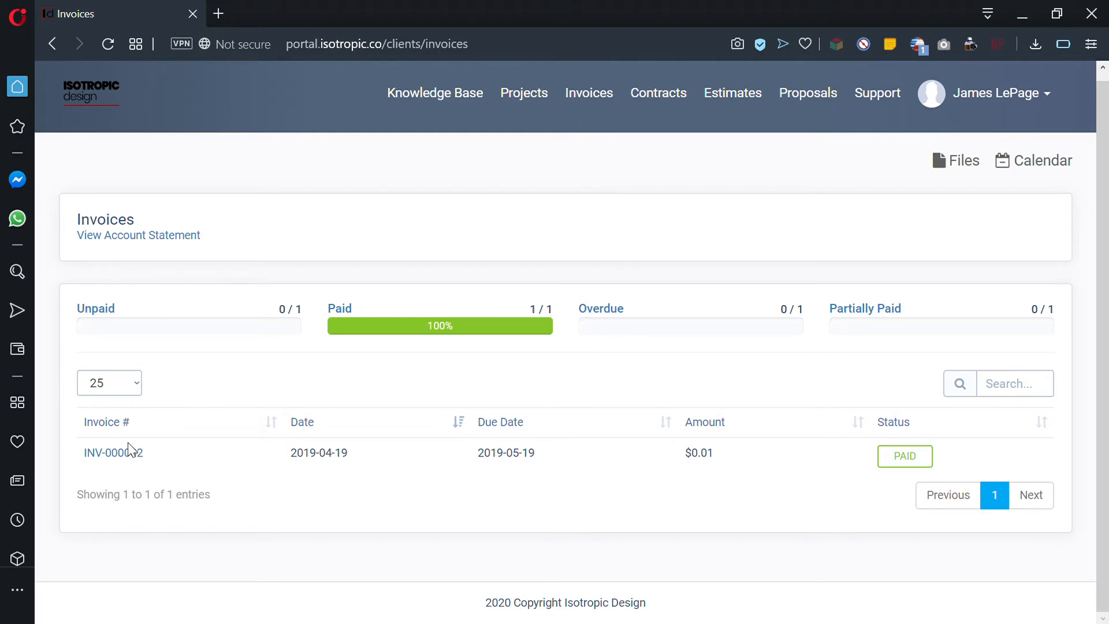
{"action": "left_click", "coordinate": [113, 452]}
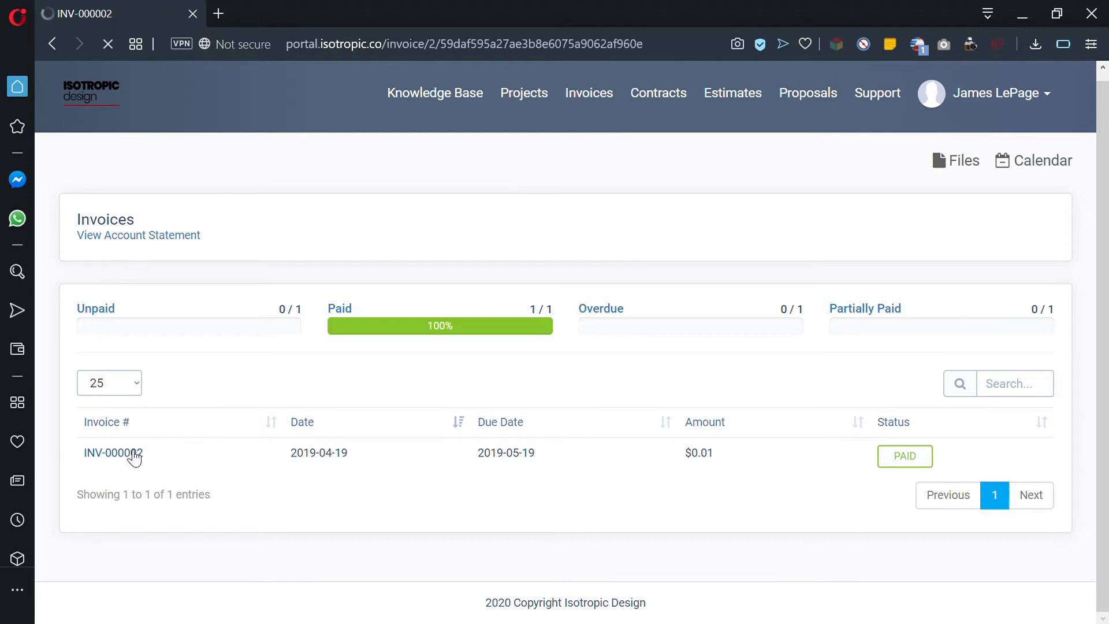
{"action": "left_click", "coordinate": [113, 453]}
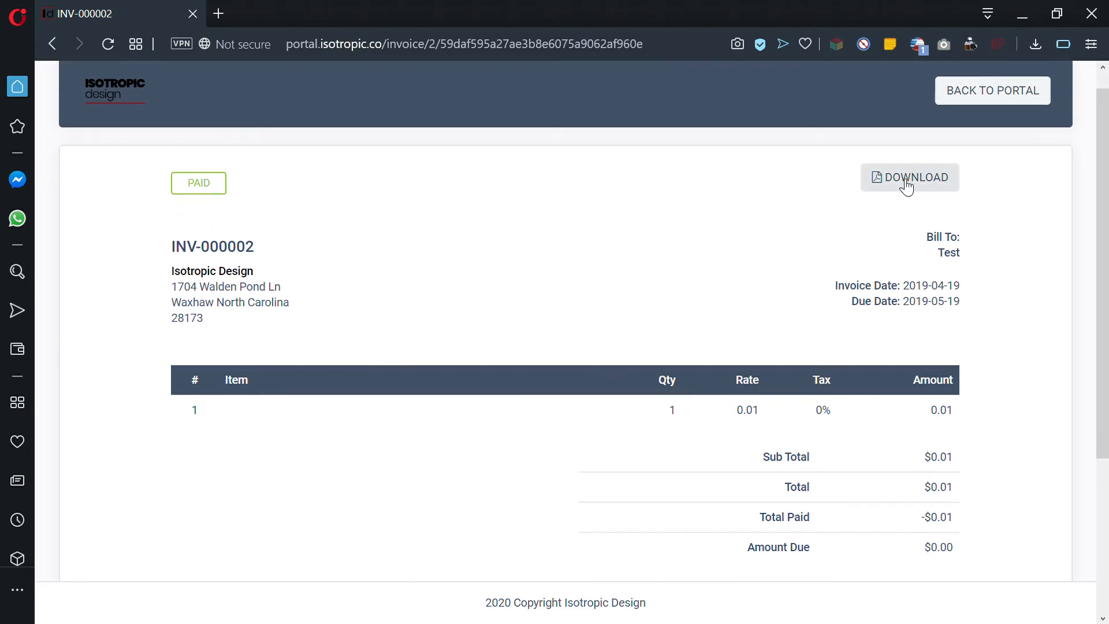
- Bring the invoice's Transactions section with its $0.01 PayPal payment into view
{"action": "scroll", "scroll_direction": "down", "scroll_amount": 3}
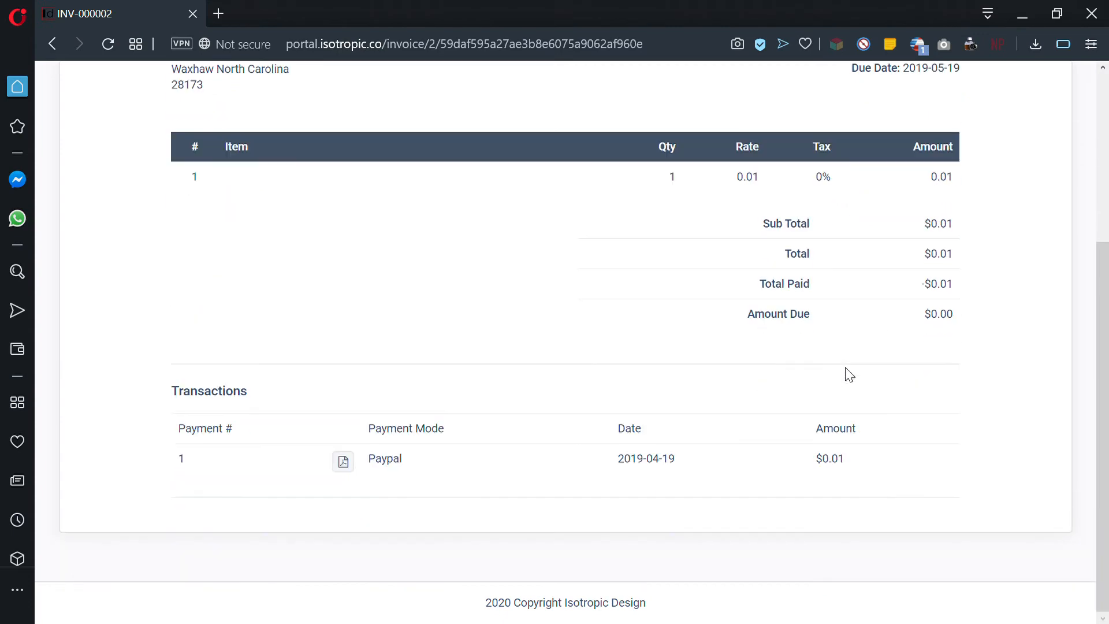
{"action": "mouse_move", "coordinate": [143, 405]}
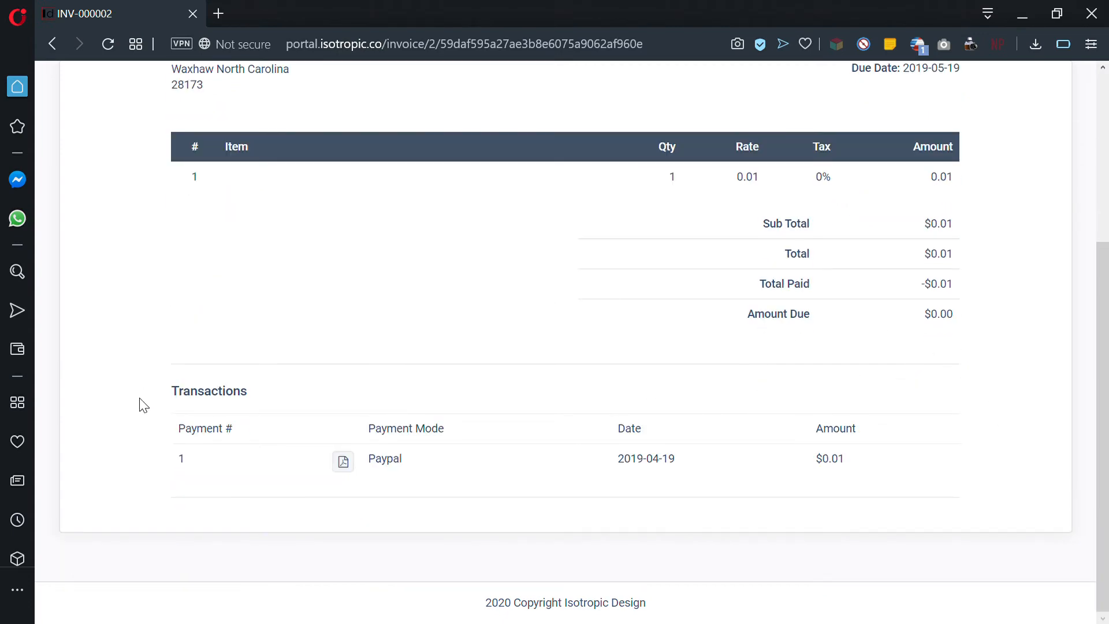
{"action": "mouse_move", "coordinate": [681, 377]}
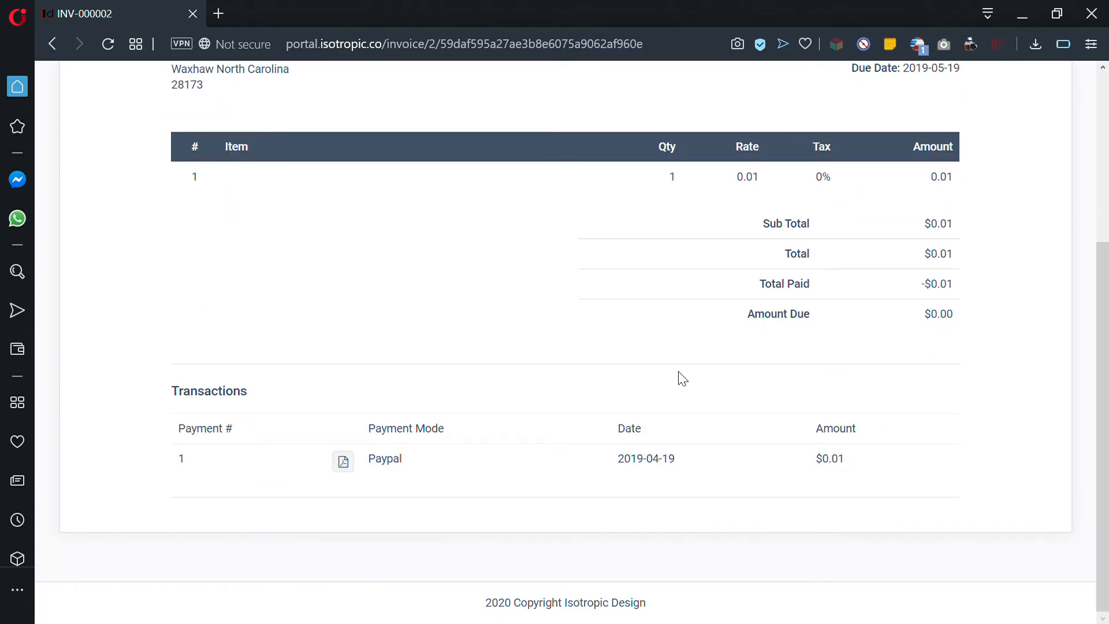
{"action": "mouse_move", "coordinate": [430, 425]}
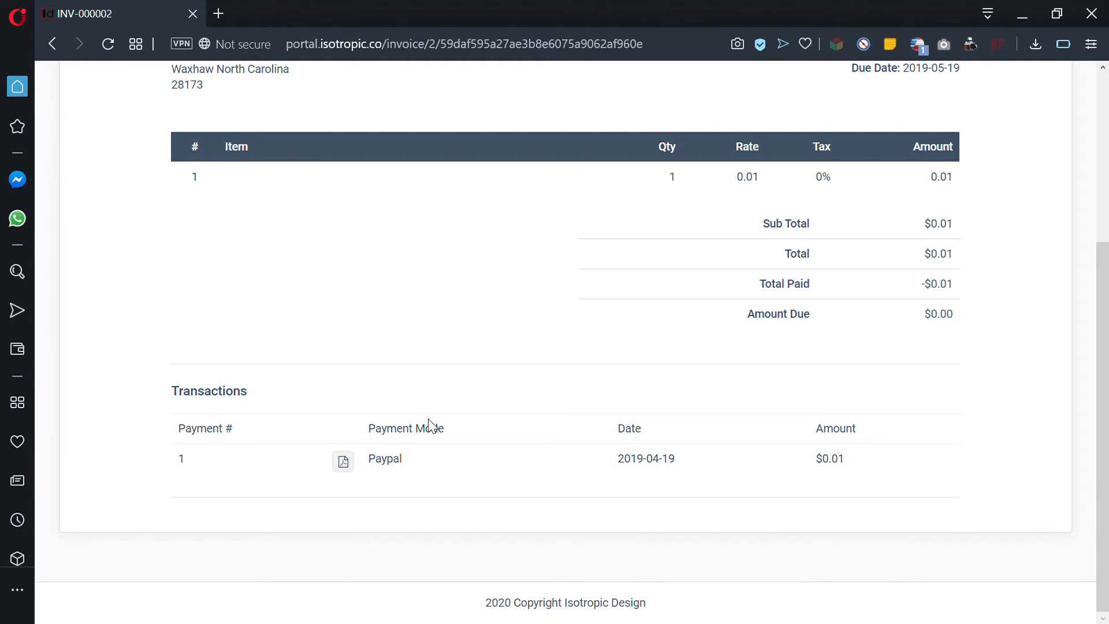
{"action": "mouse_move", "coordinate": [185, 414]}
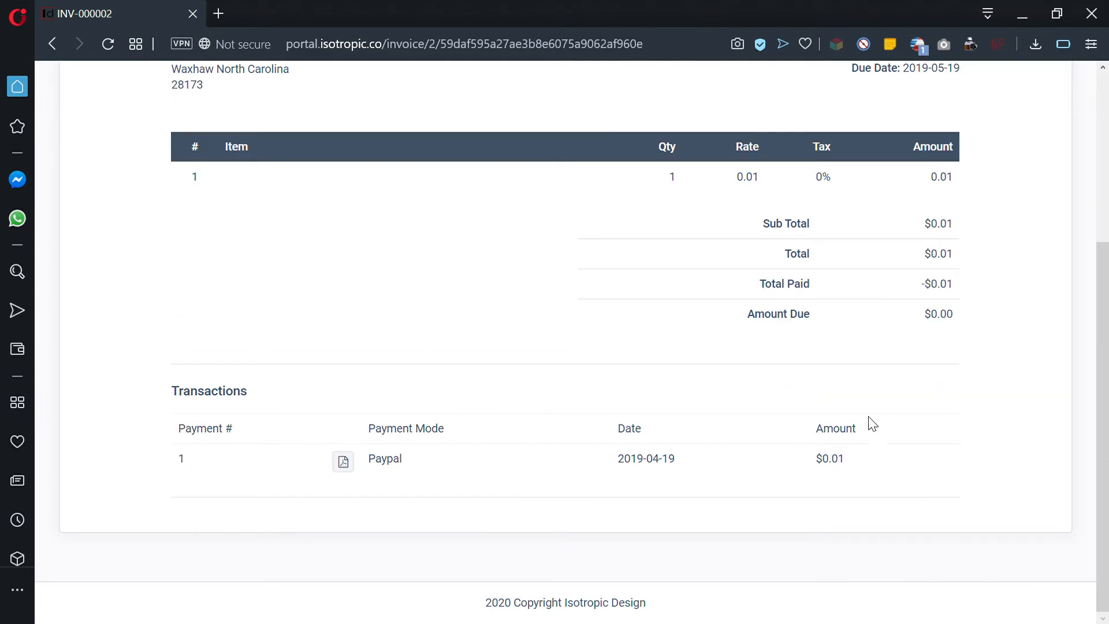
{"action": "mouse_move", "coordinate": [475, 480]}
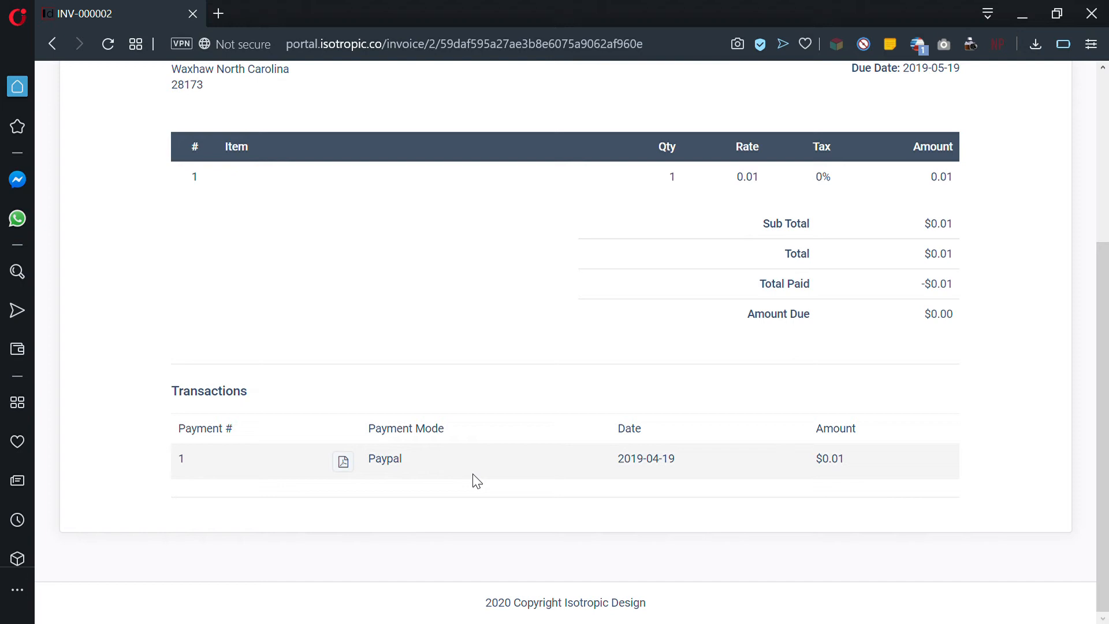
{"action": "mouse_move", "coordinate": [616, 314]}
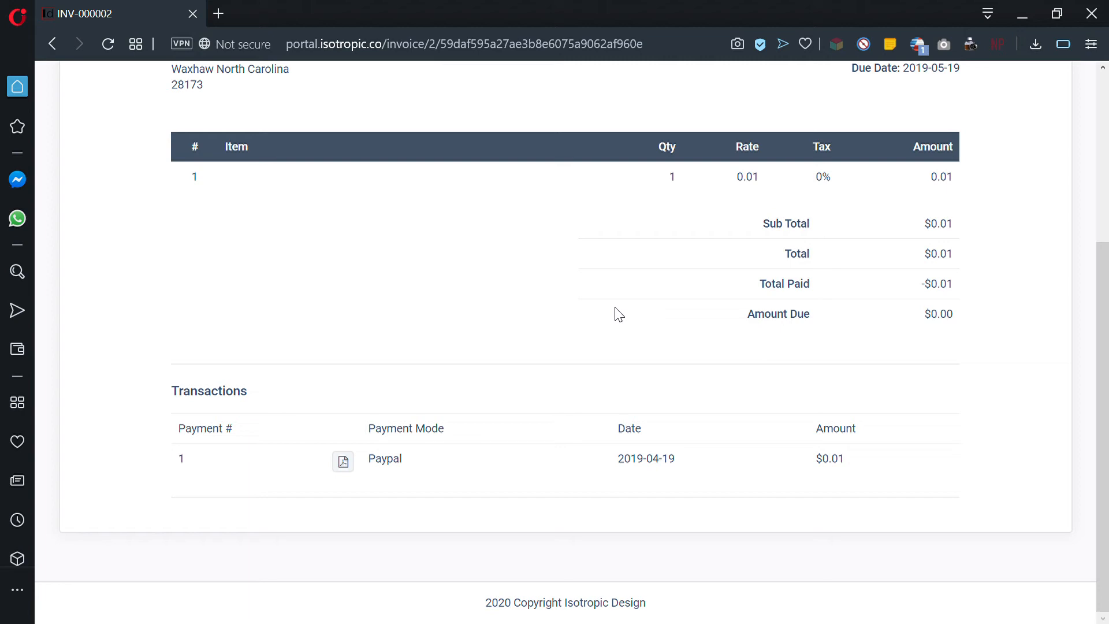
{"action": "scroll", "scroll_direction": "up", "scroll_amount": 3}
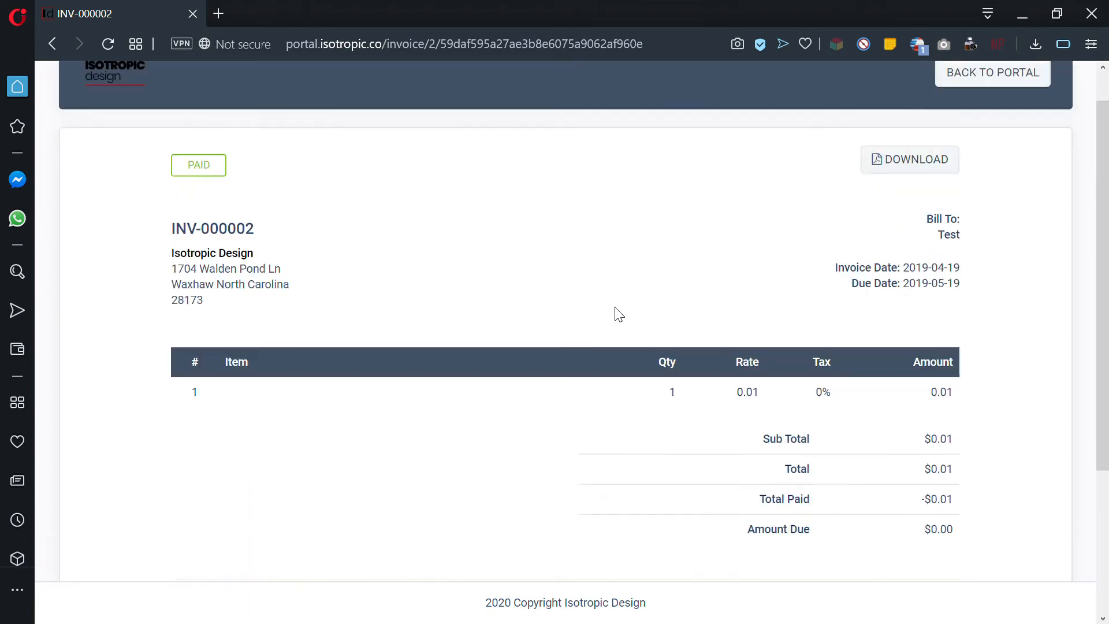
{"action": "scroll", "scroll_direction": "down", "scroll_amount": 3}
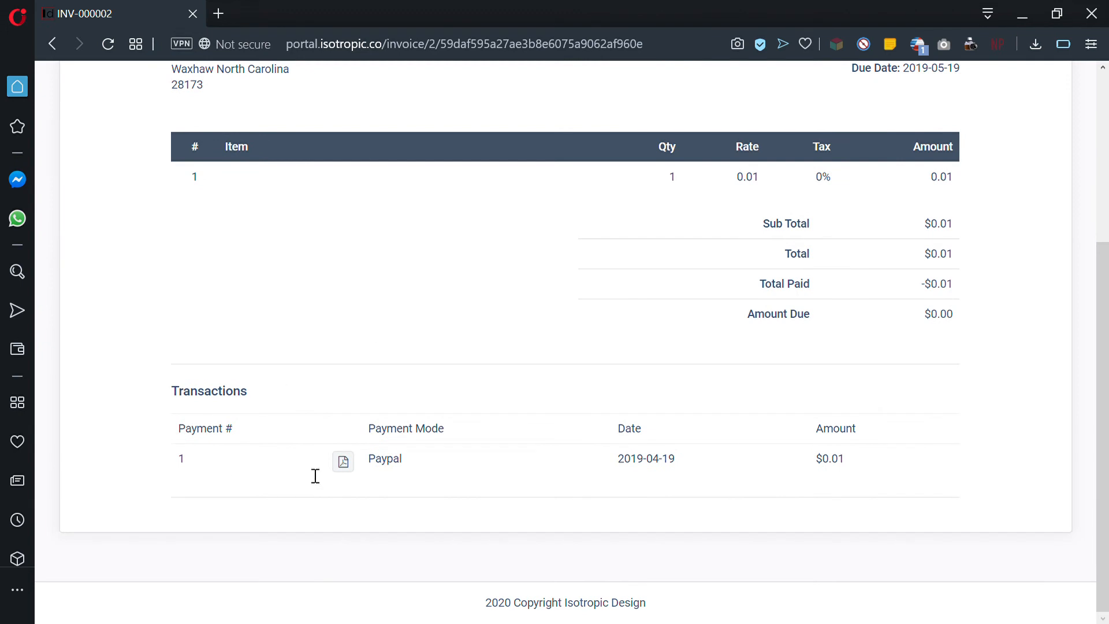
{"action": "mouse_move", "coordinate": [537, 414]}
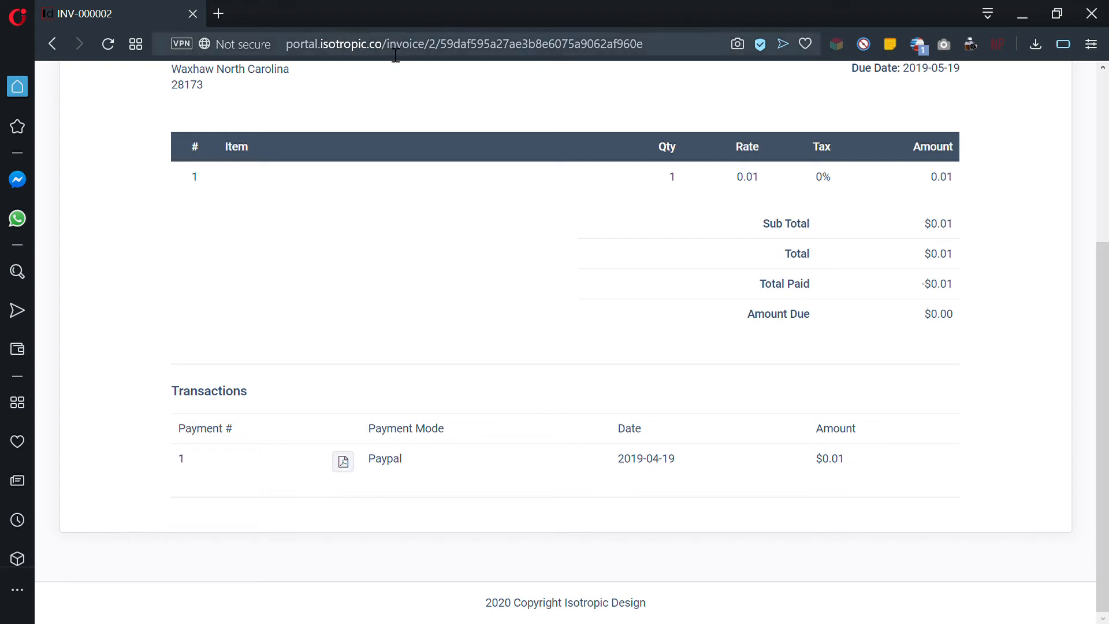
{"action": "left_click", "coordinate": [106, 44]}
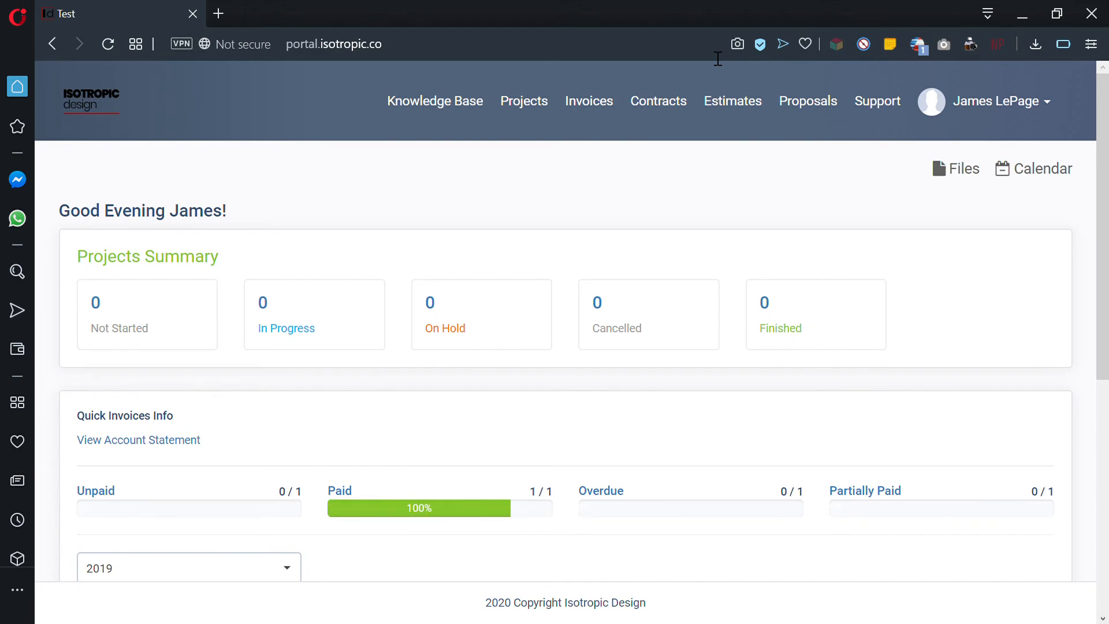
{"action": "scroll", "scroll_direction": "down", "scroll_amount": 3}
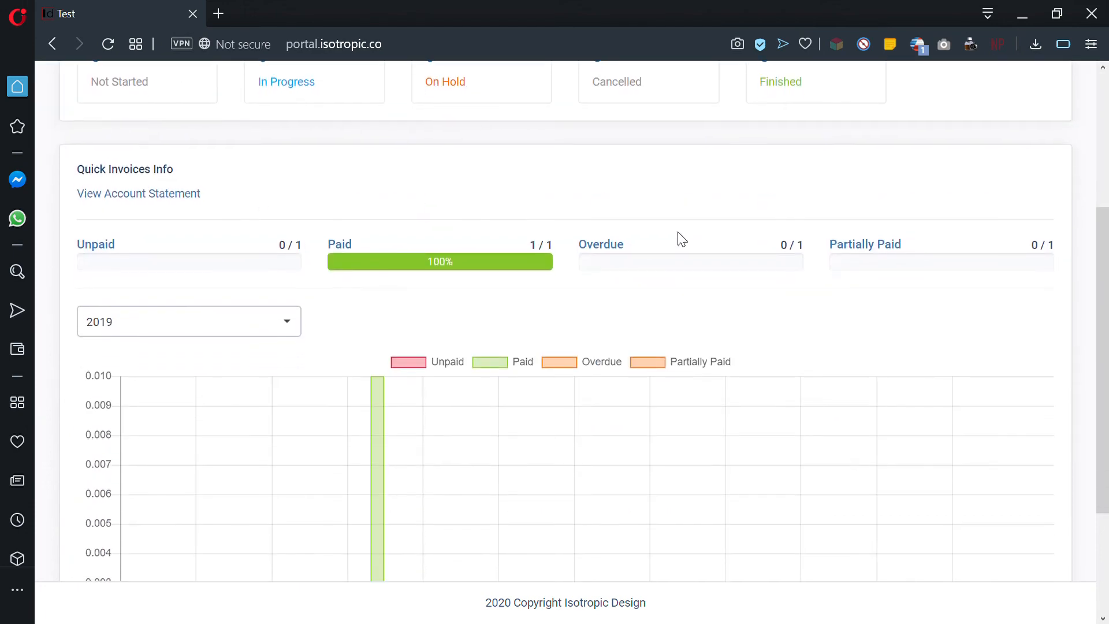
{"action": "scroll", "scroll_direction": "up", "scroll_amount": 3}
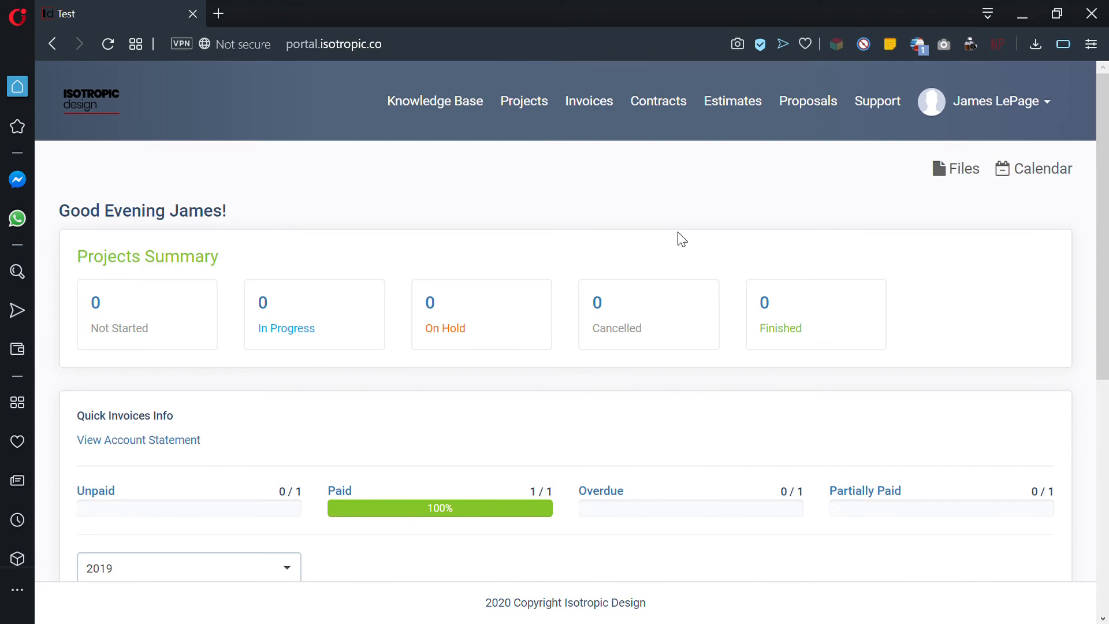
{"action": "mouse_move", "coordinate": [612, 218]}
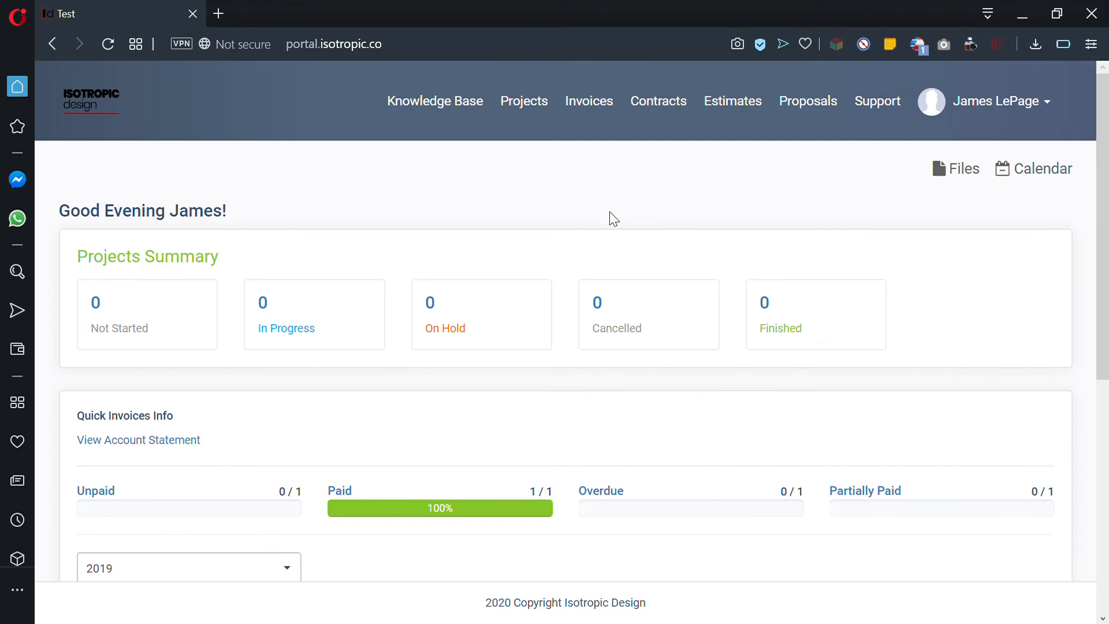
{"action": "mouse_move", "coordinate": [452, 111]}
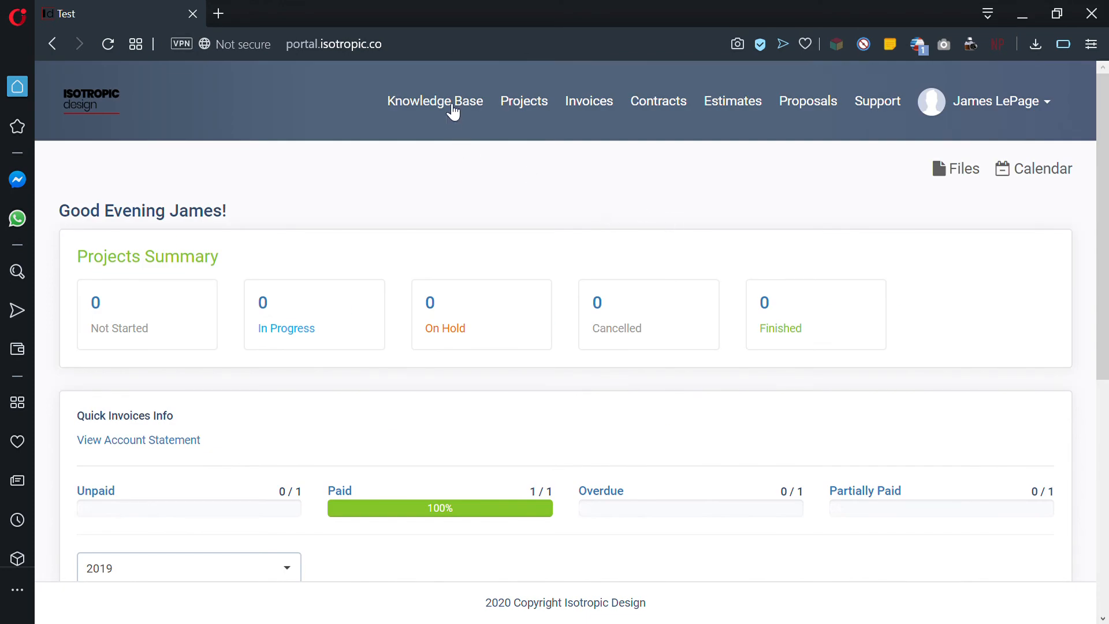
- View the Data Encryption Tool article in the knowledge base's Isotropic Utilities category
{"action": "left_click", "coordinate": [434, 101]}
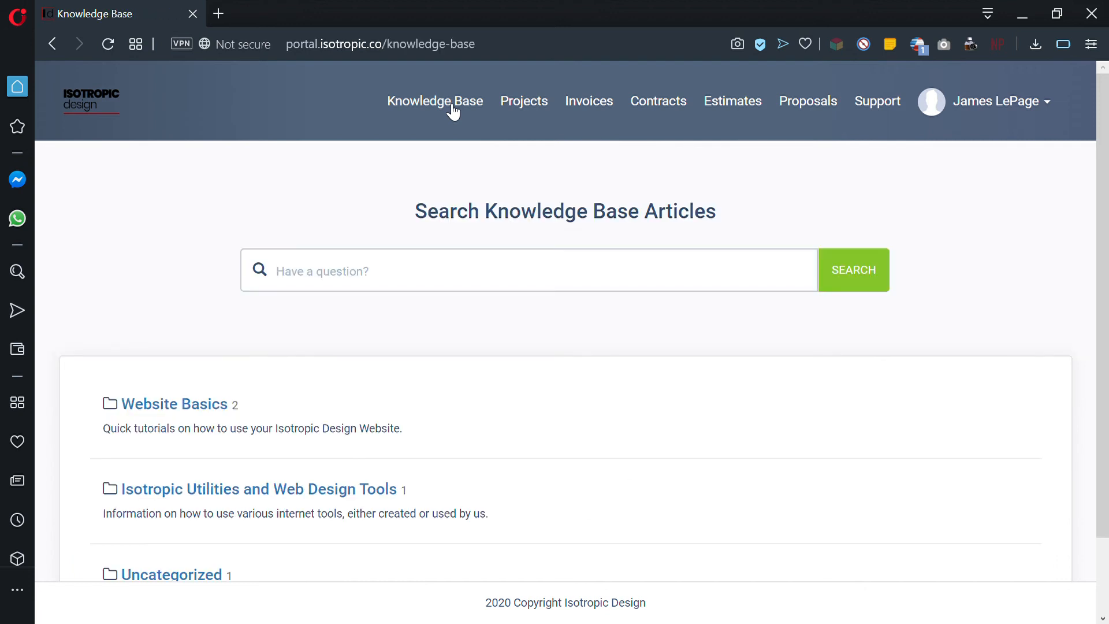
{"action": "mouse_move", "coordinate": [414, 116]}
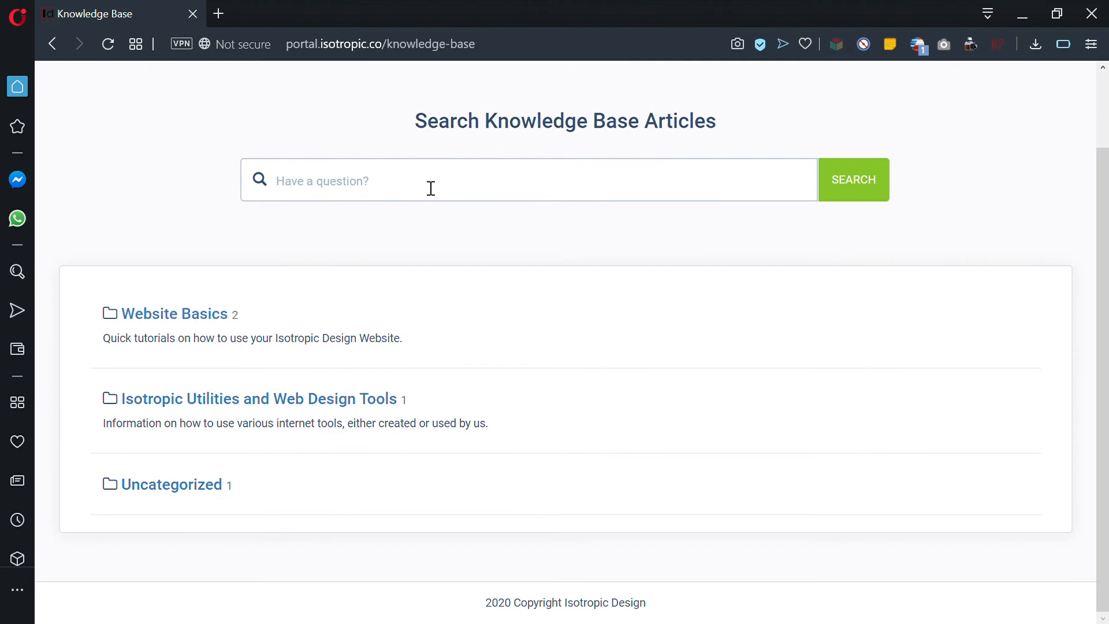
{"action": "mouse_move", "coordinate": [184, 322]}
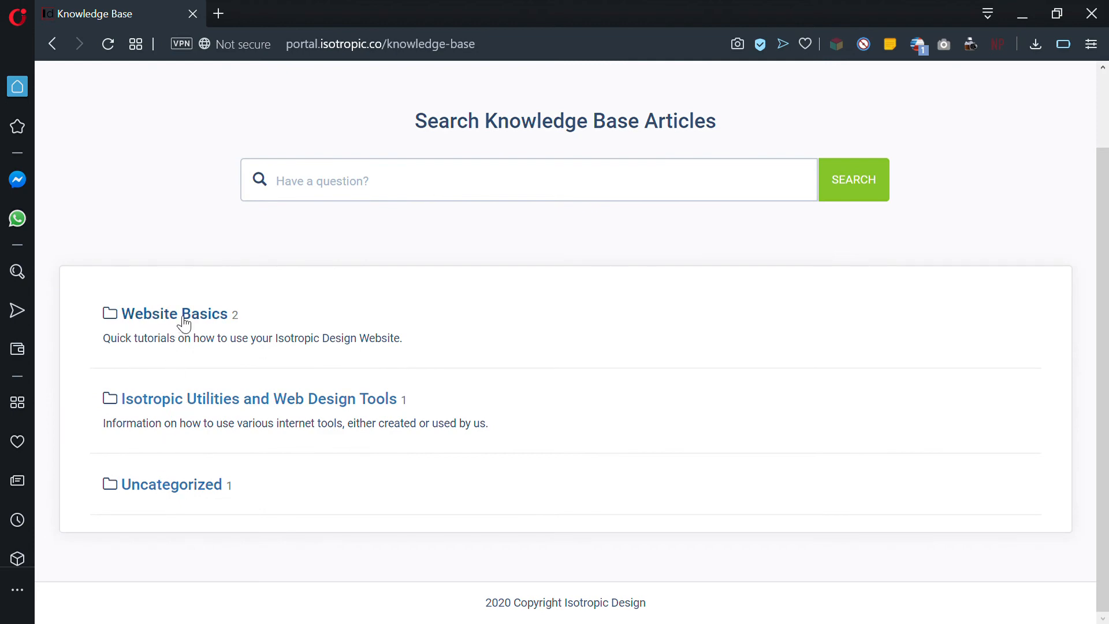
{"action": "mouse_move", "coordinate": [222, 403]}
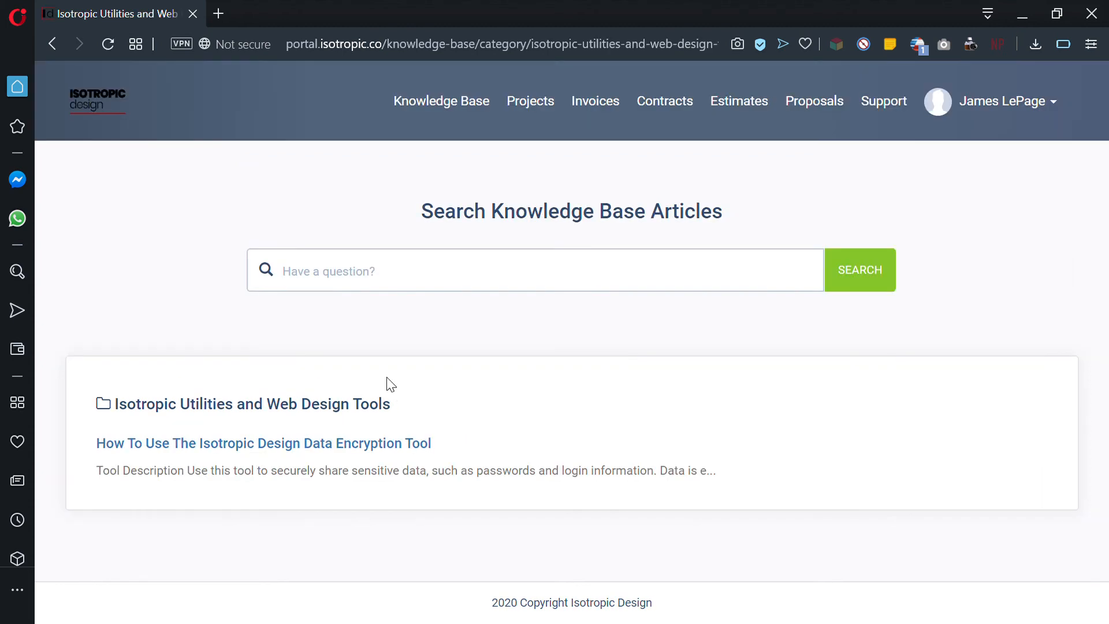
{"action": "left_click", "coordinate": [263, 443]}
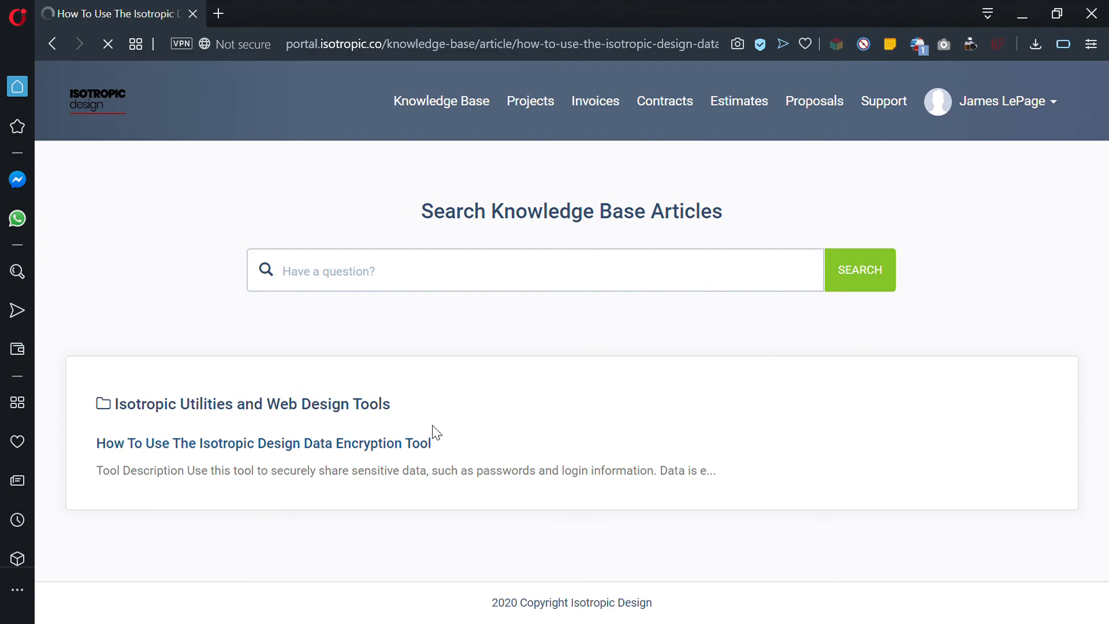
{"action": "left_click", "coordinate": [261, 442]}
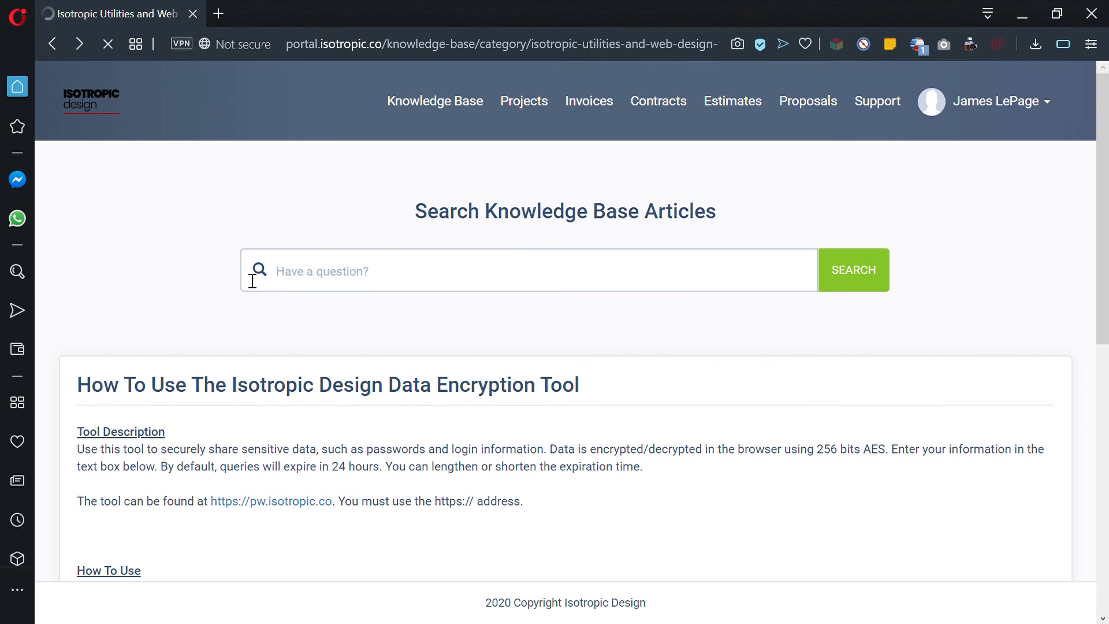
- Go back to the knowledge base's list of three article categories
{"action": "left_click", "coordinate": [52, 44]}
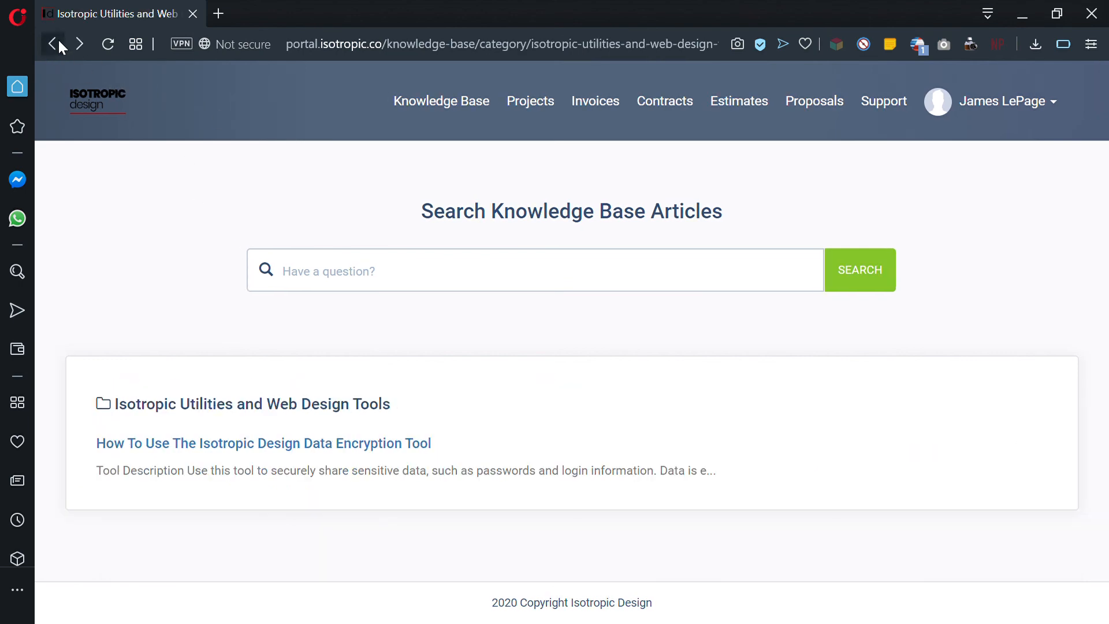
{"action": "left_click", "coordinate": [53, 44]}
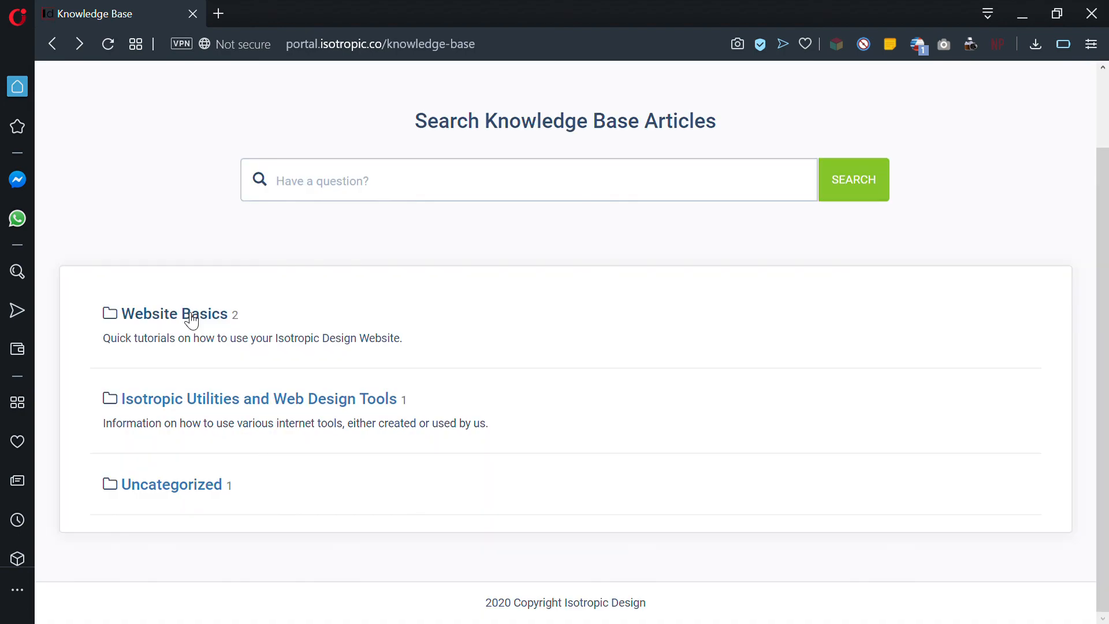
- View the Website Basics category's two articles on portfolio items and WPBakery editing
{"action": "left_click", "coordinate": [174, 313]}
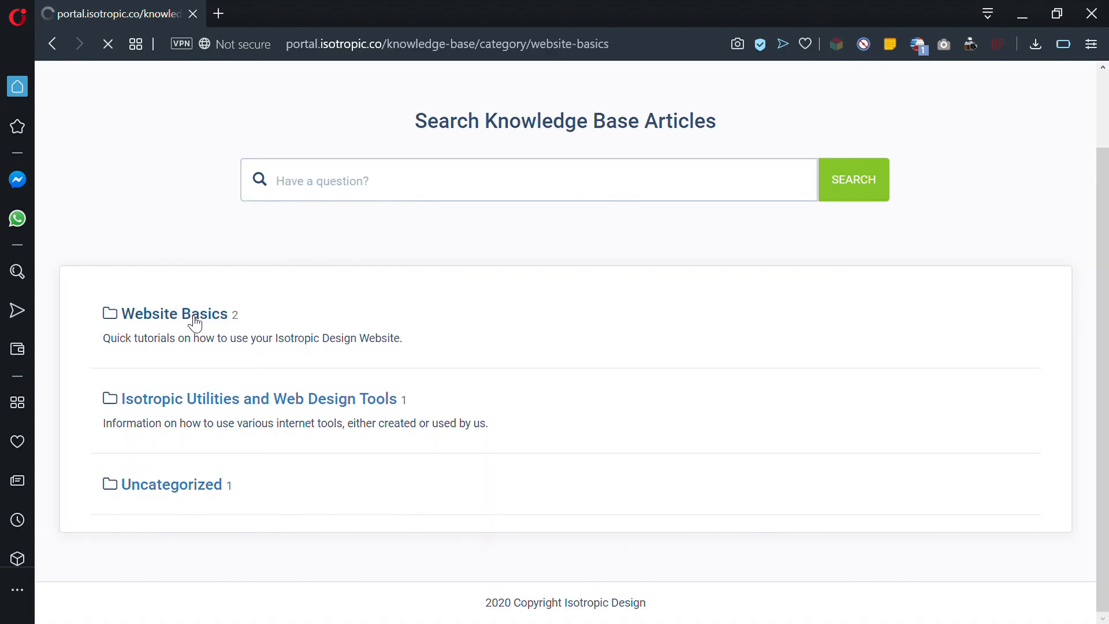
{"action": "left_click", "coordinate": [173, 313]}
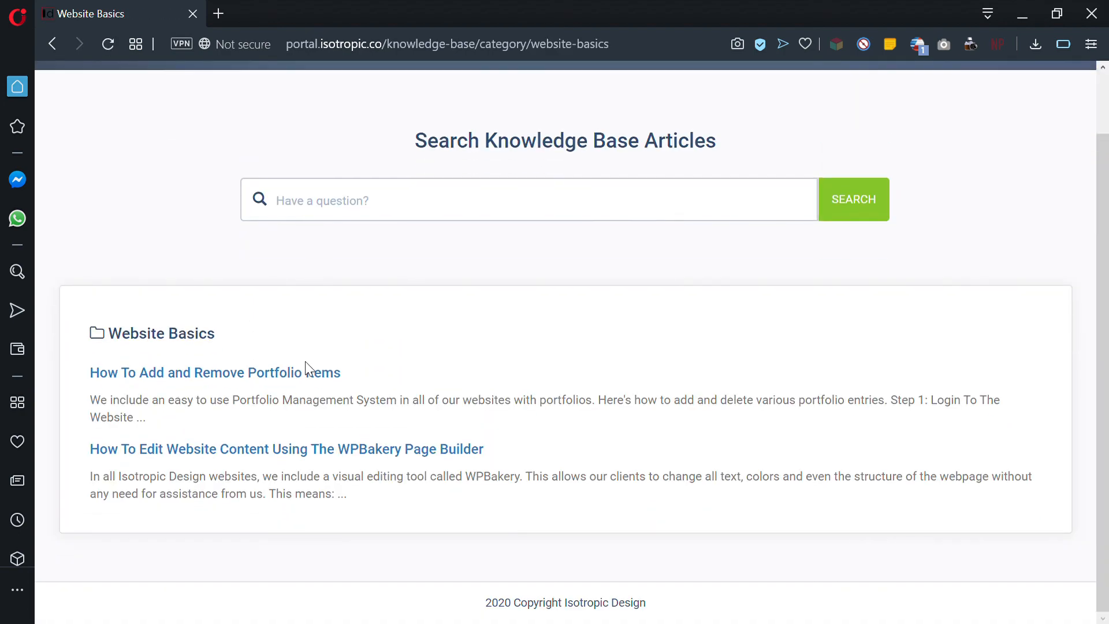
{"action": "mouse_move", "coordinate": [349, 451]}
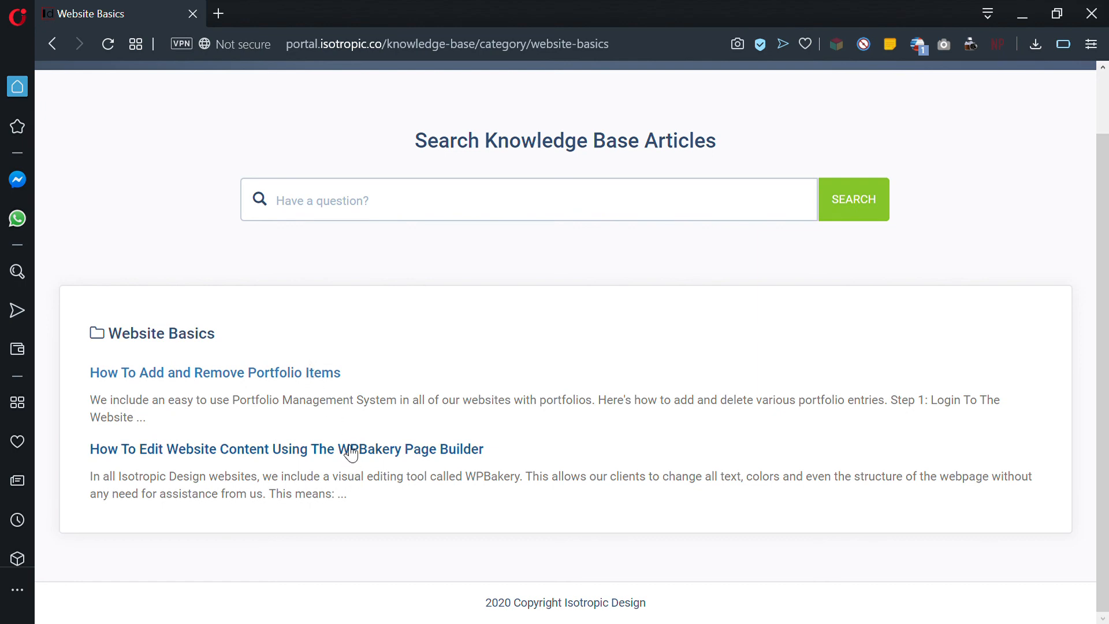
{"action": "scroll", "scroll_direction": "up", "scroll_amount": 3}
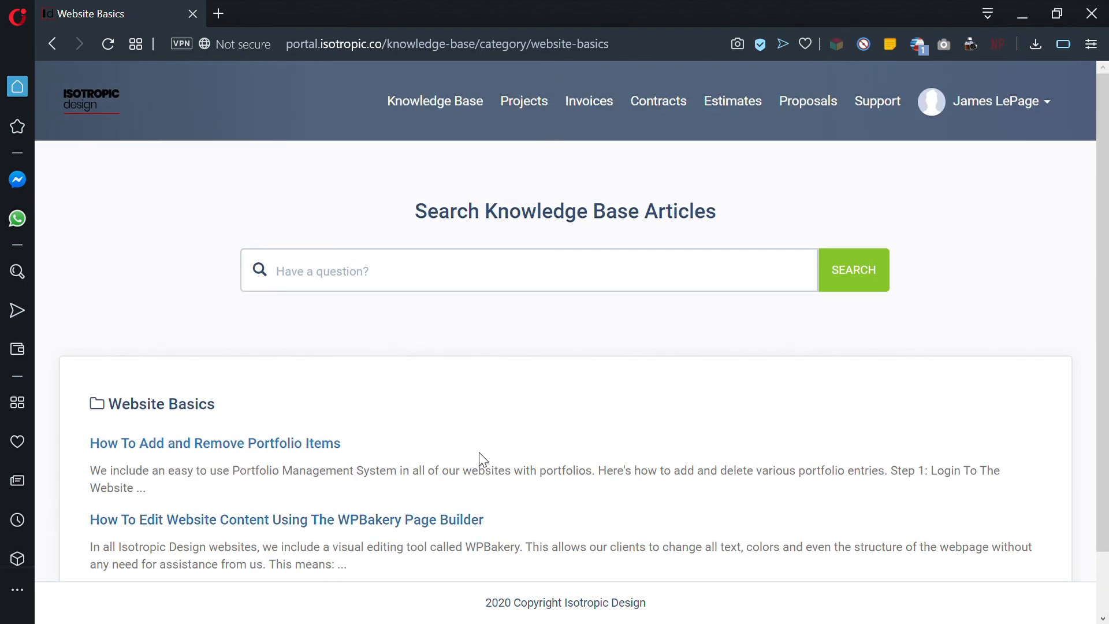
{"action": "mouse_move", "coordinate": [553, 294]}
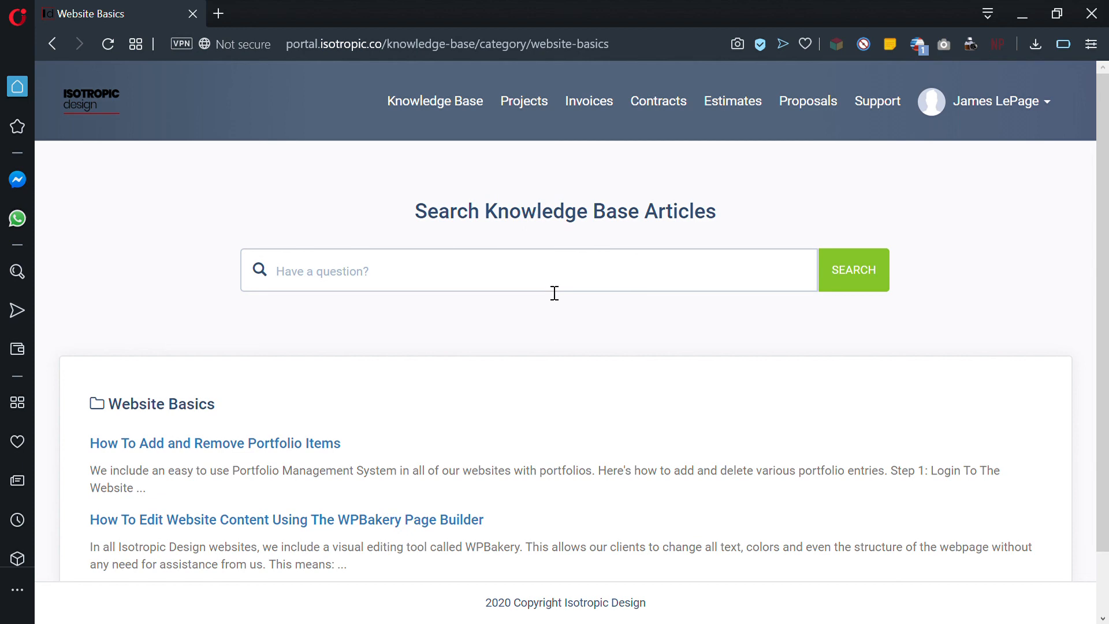
{"action": "mouse_move", "coordinate": [566, 241]}
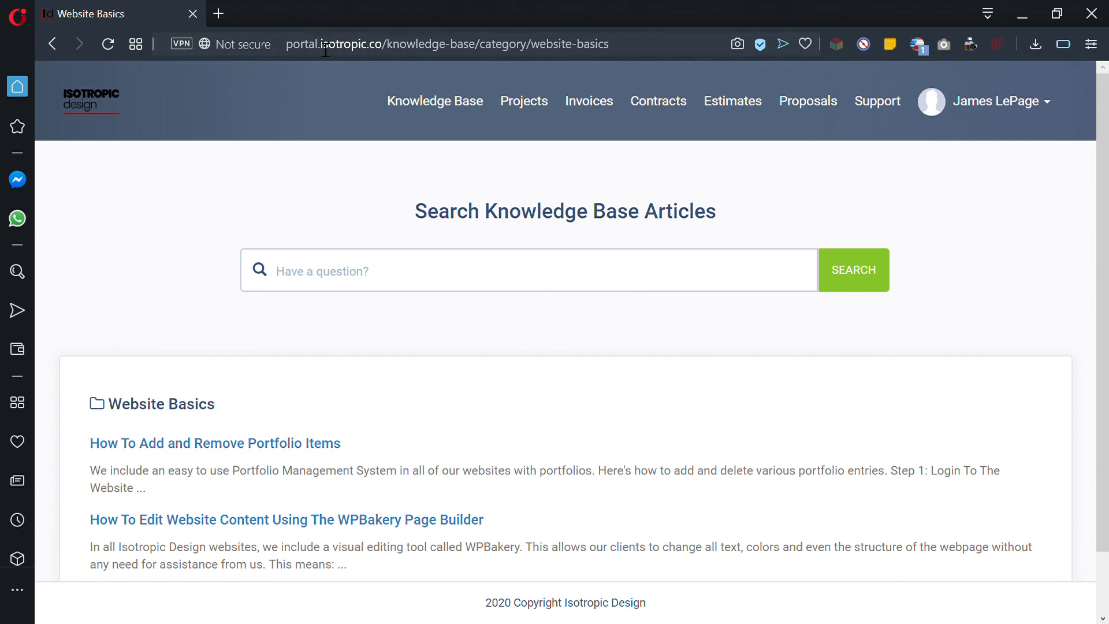
- Load the main Isotropic homepage at isotropic.co from the address bar
{"action": "left_click", "coordinate": [446, 44]}
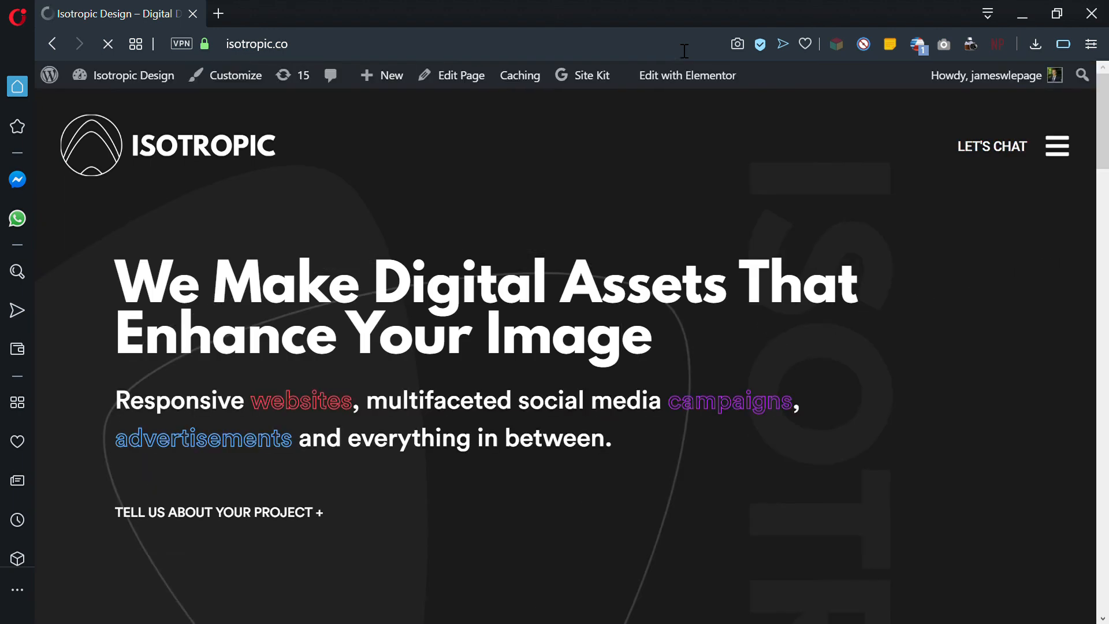
{"action": "left_click", "coordinate": [107, 43]}
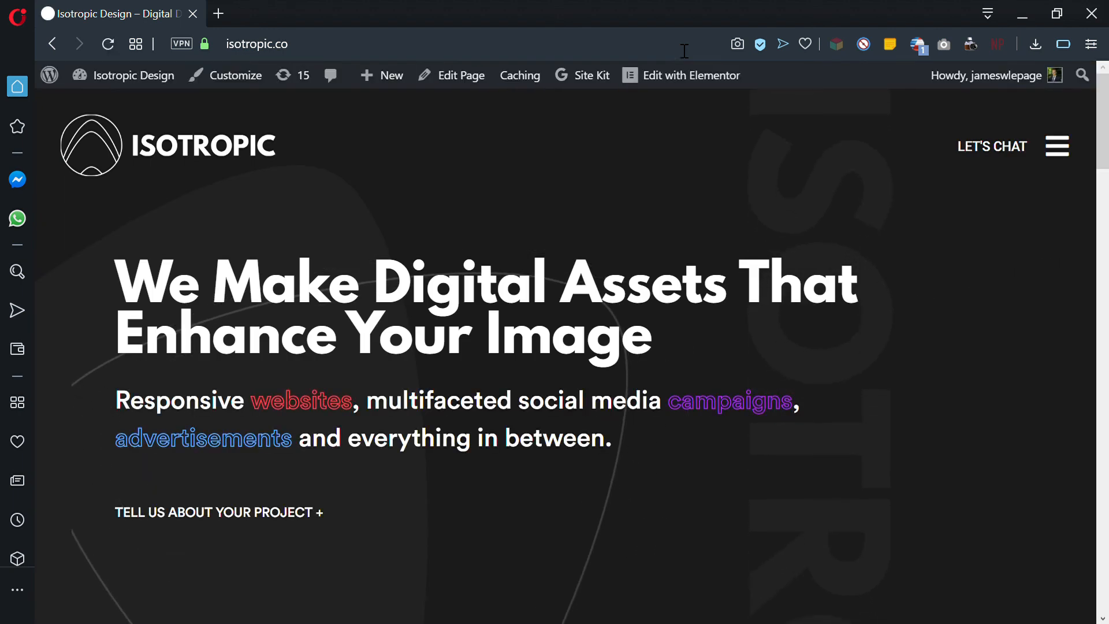